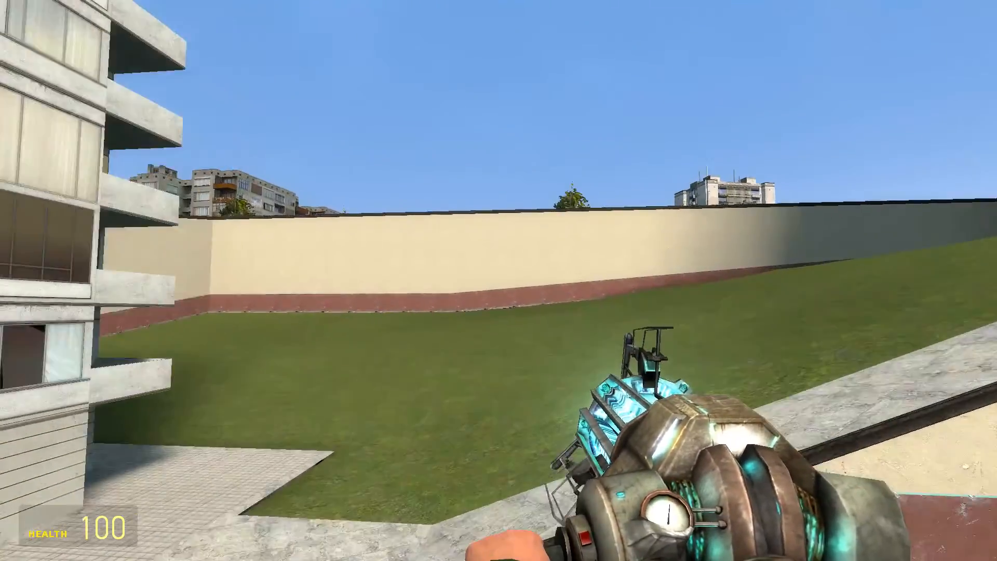
- Spawn the Frog 065 mech dupe, undo it, and browse the Advanced Duplicator 2 mech list
{"action": "key", "text": "q"}
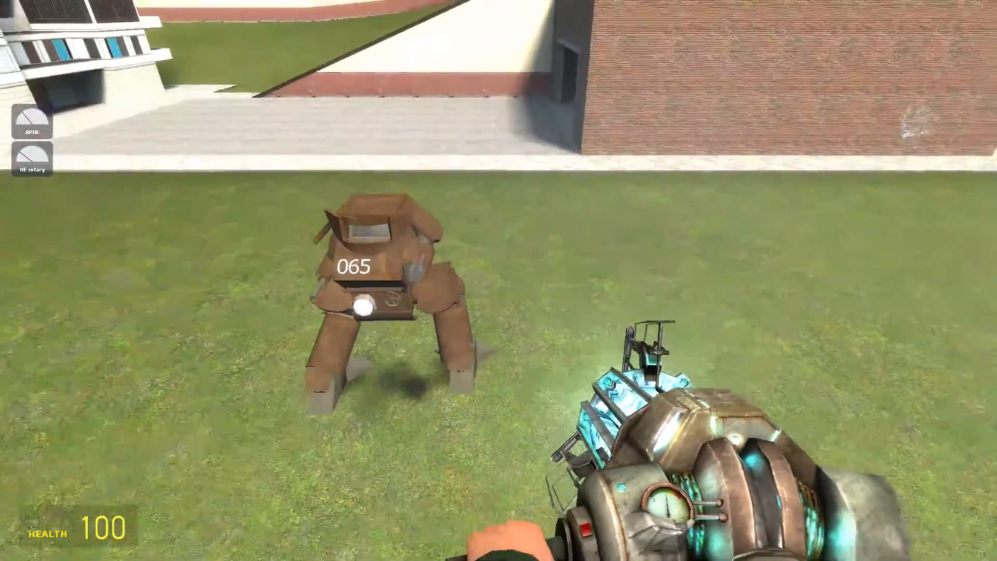
{"action": "key", "text": "q"}
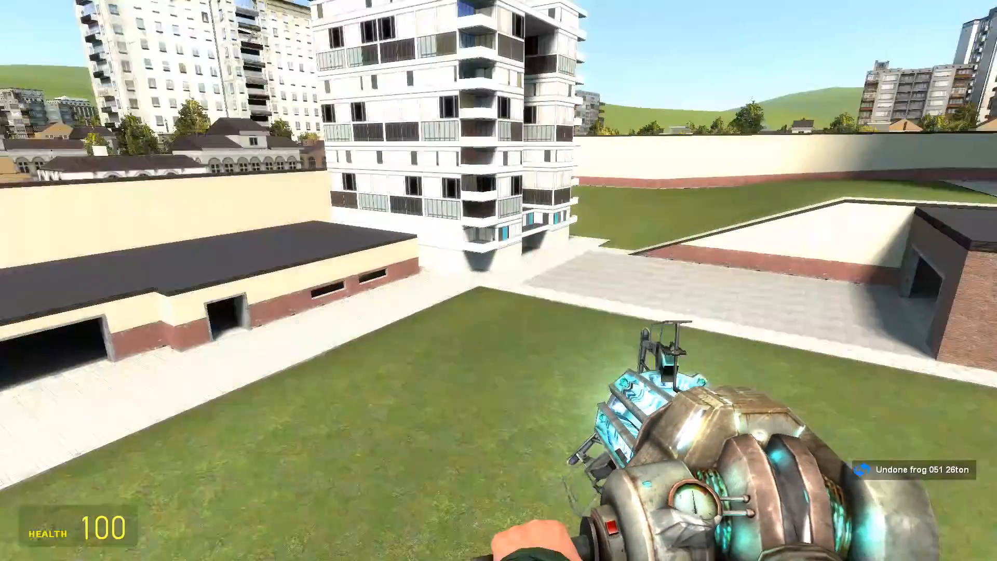
{"action": "key", "text": "q"}
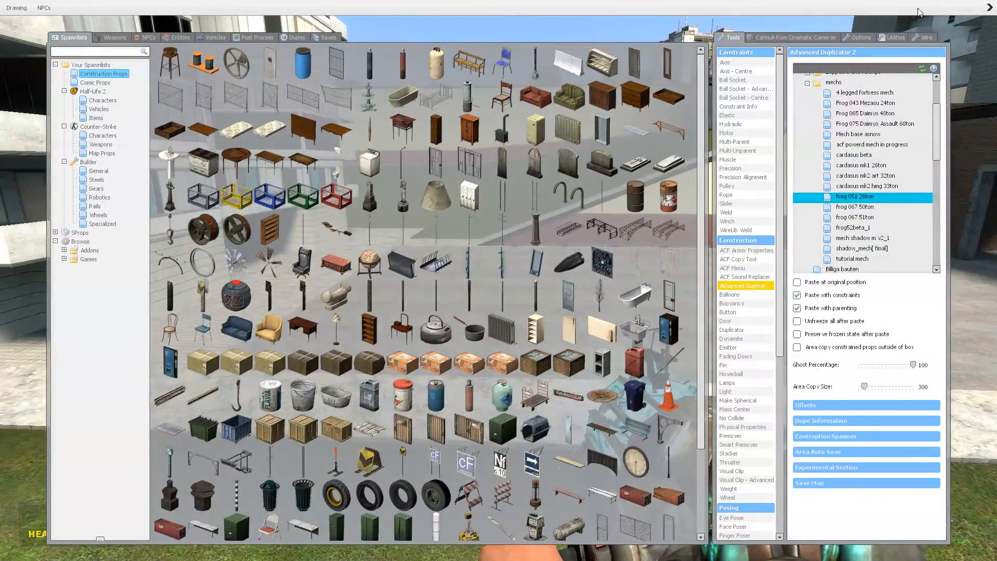
- Equip Wire Hud Indicator with 'Show in my HUD', description AMMO X, and basic style
{"action": "left_click", "coordinate": [924, 37]}
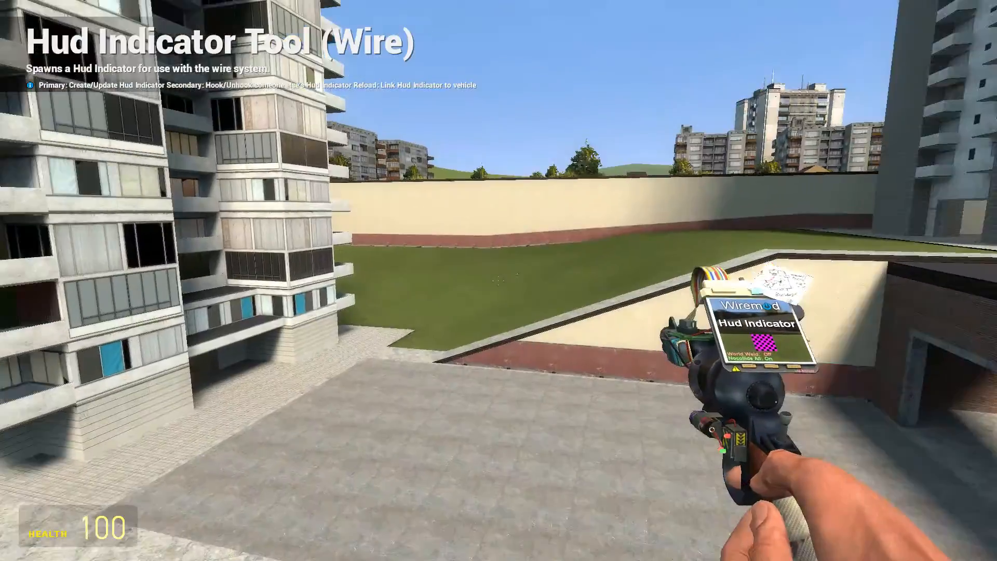
{"action": "key", "text": "q"}
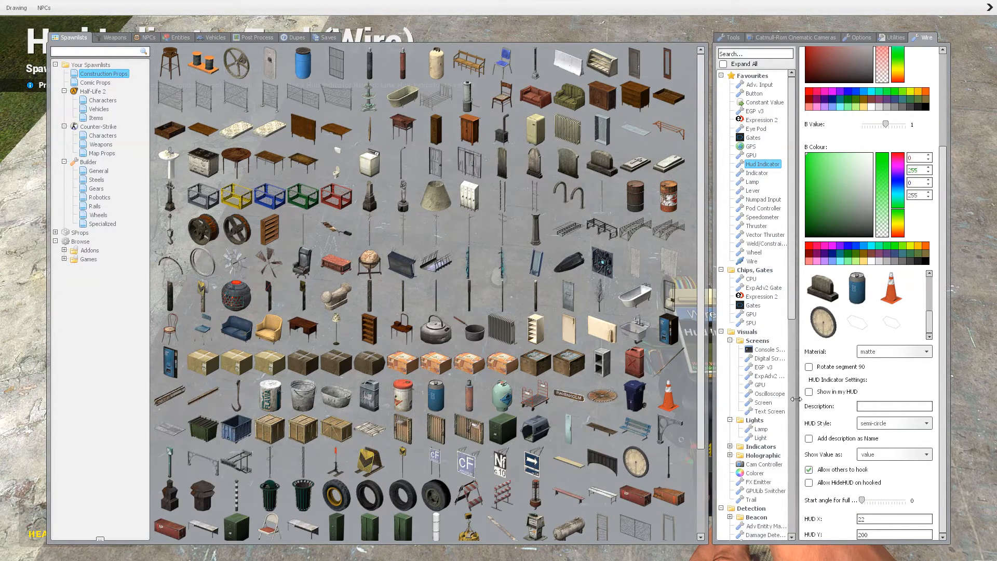
{"action": "left_click", "coordinate": [809, 391]}
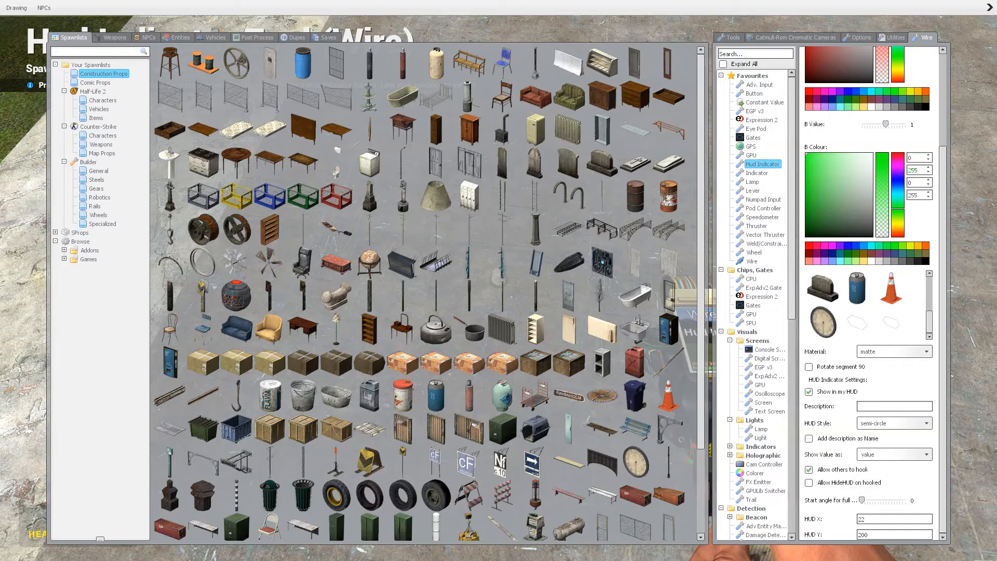
{"action": "left_click", "coordinate": [892, 406]}
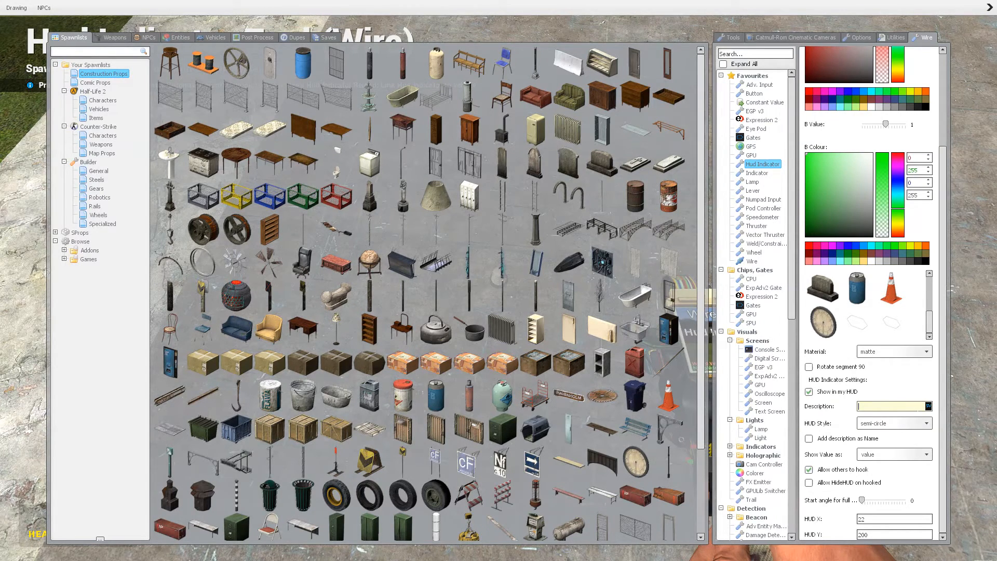
{"action": "type", "text": "AMMO X"}
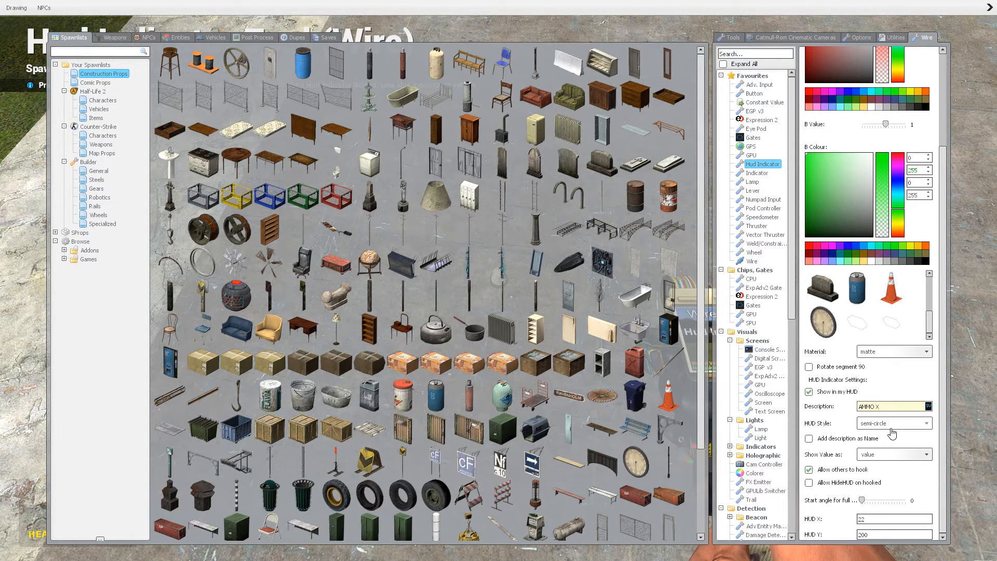
{"action": "left_click", "coordinate": [892, 422]}
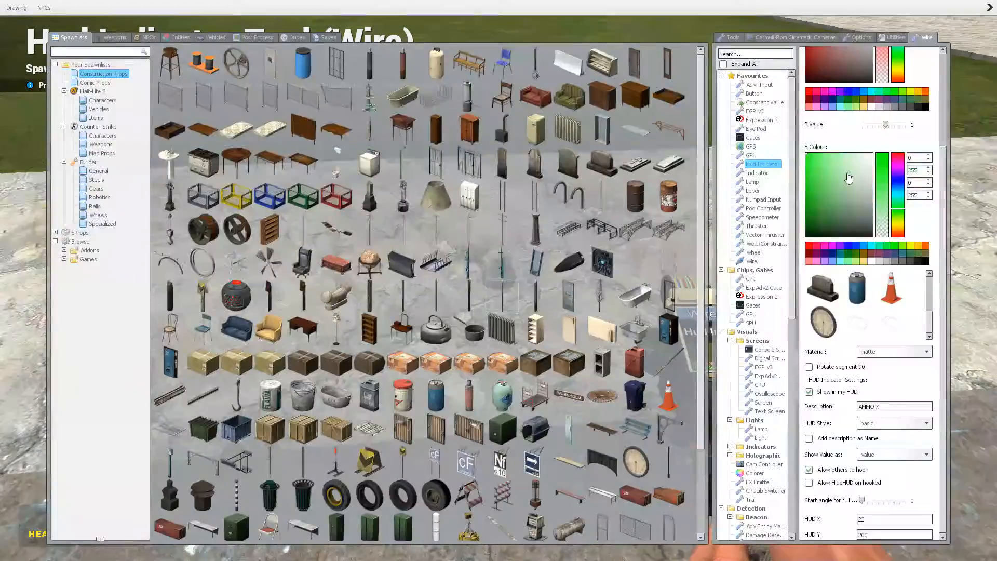
{"action": "left_click", "coordinate": [891, 423]}
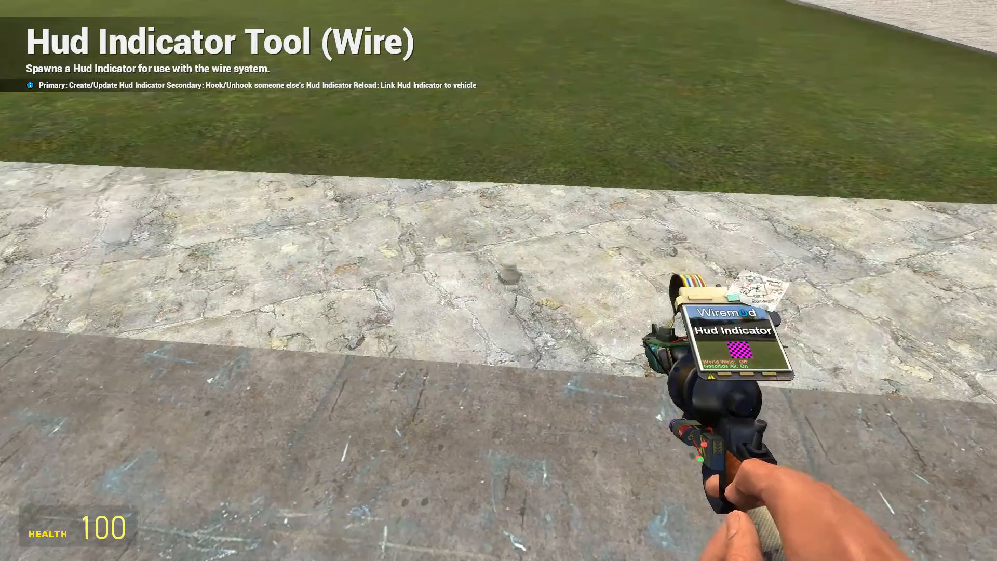
- Place the AMMO X indicator and switch its style to a percent bar showing the value
{"action": "key", "text": "q"}
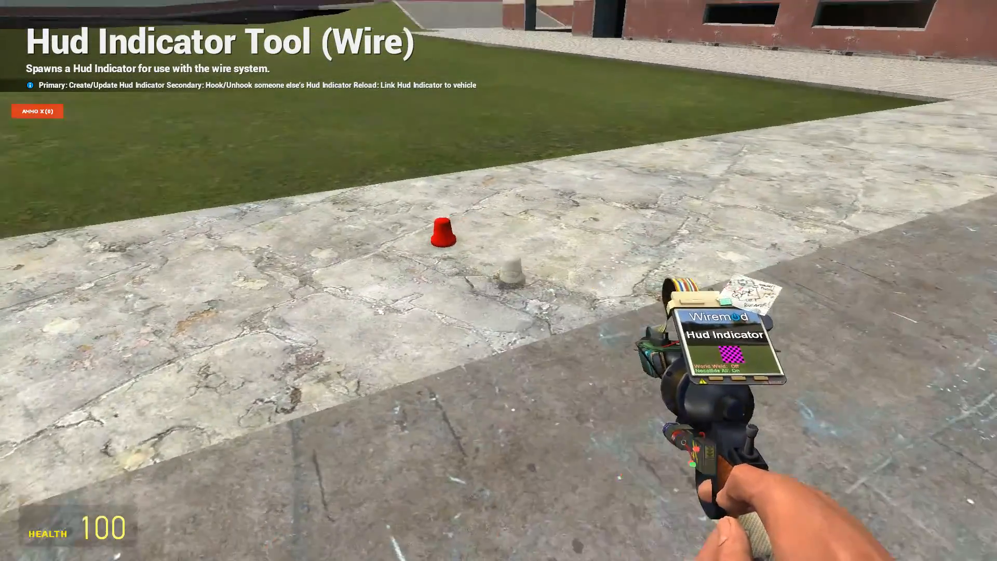
{"action": "key", "text": "q"}
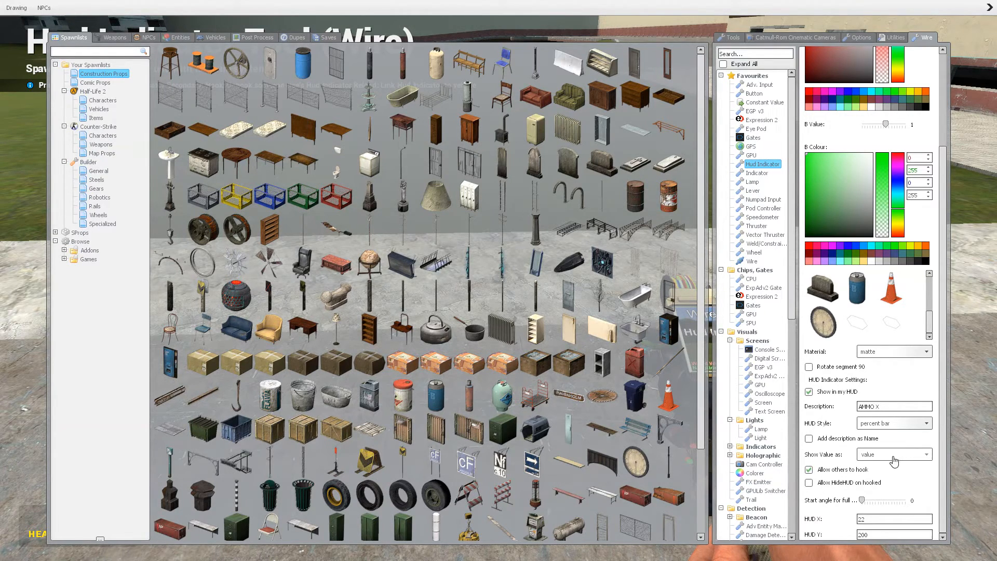
{"action": "mouse_move", "coordinate": [916, 435]}
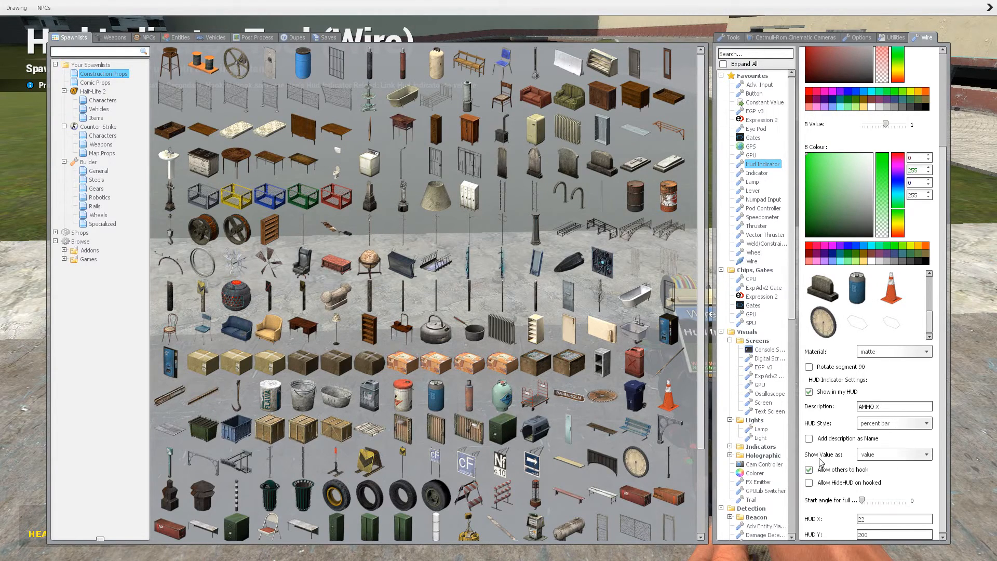
{"action": "left_click", "coordinate": [893, 454]}
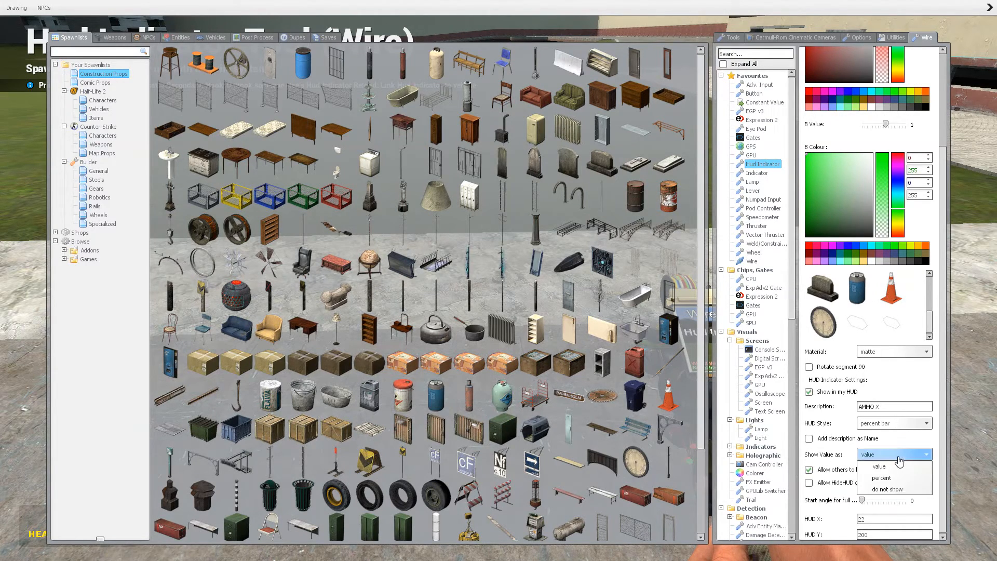
{"action": "left_click", "coordinate": [882, 478]}
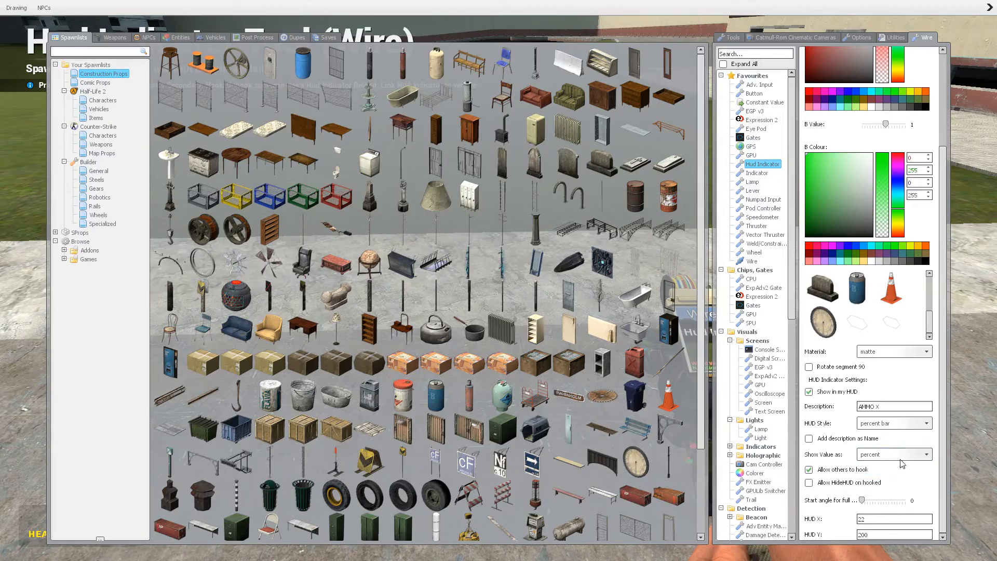
{"action": "left_click", "coordinate": [892, 453]}
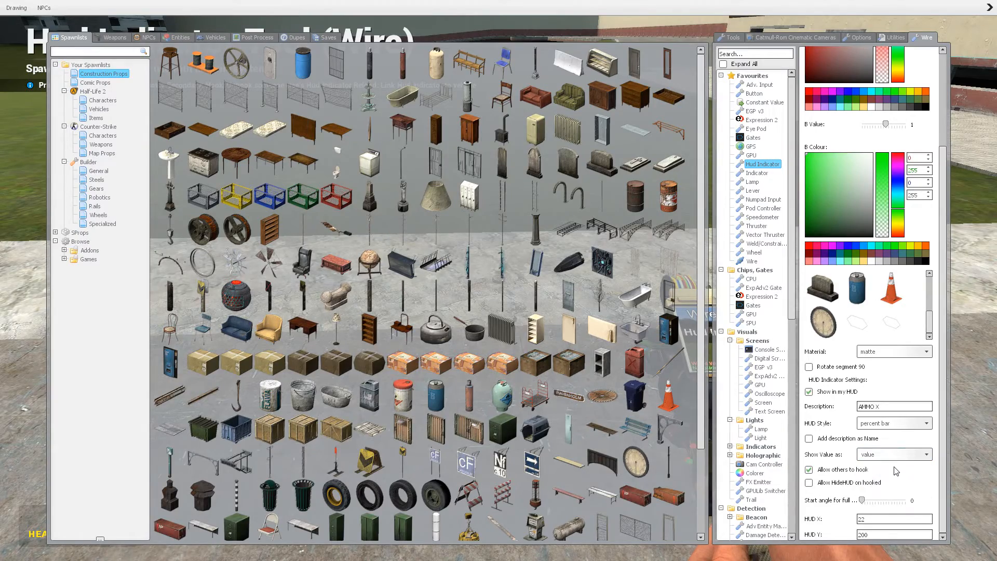
{"action": "key", "text": "q"}
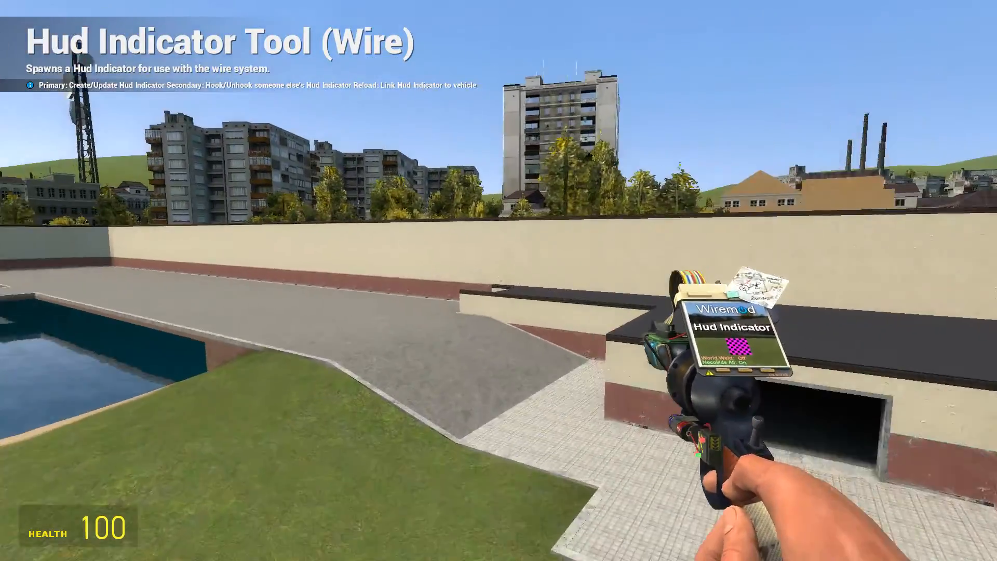
{"action": "key", "text": "q"}
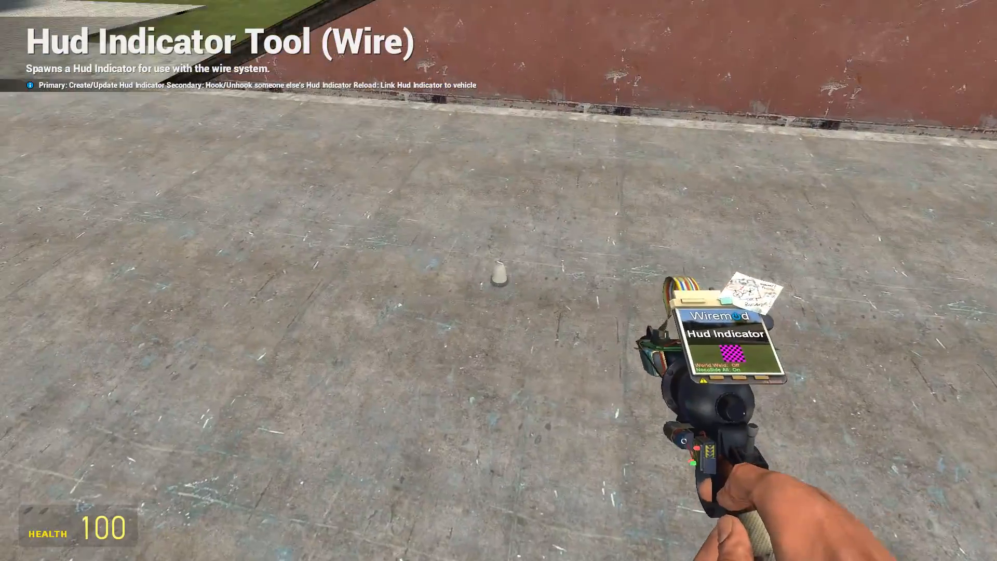
{"action": "key", "text": "q"}
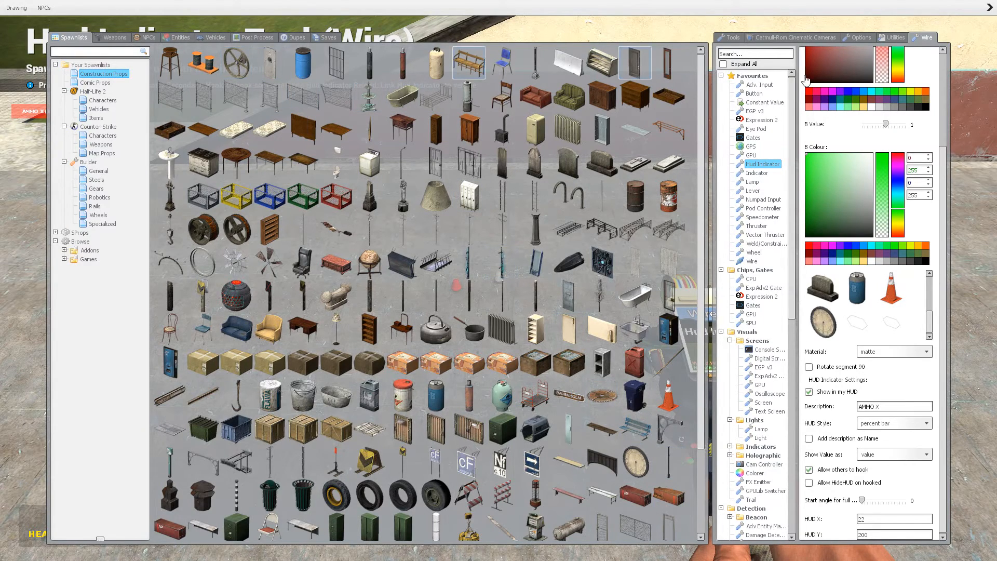
- Browse the ACF Cars dupe folder, then remove the test indicator props with Smart Remover
{"action": "left_click", "coordinate": [728, 37]}
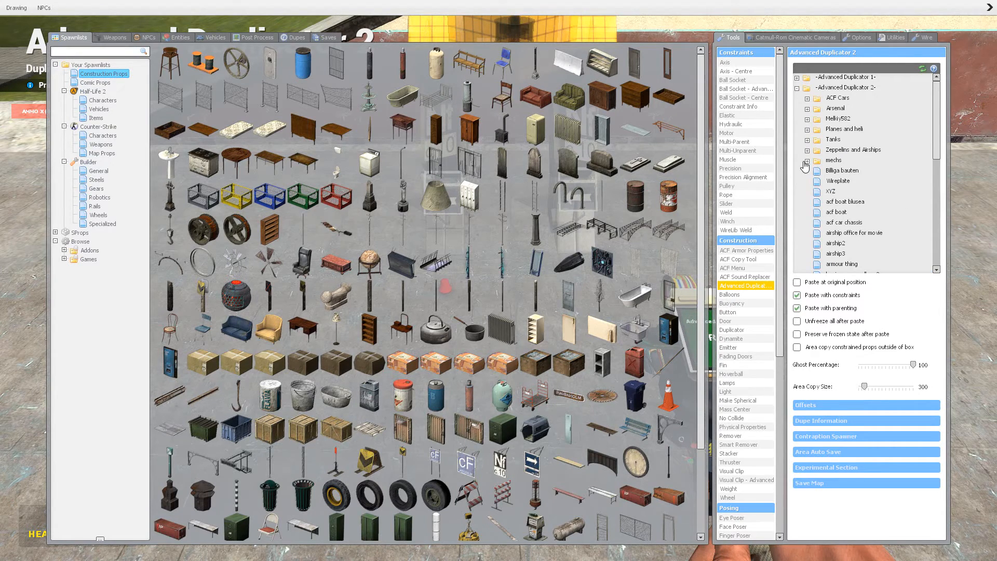
{"action": "left_click", "coordinate": [838, 98]}
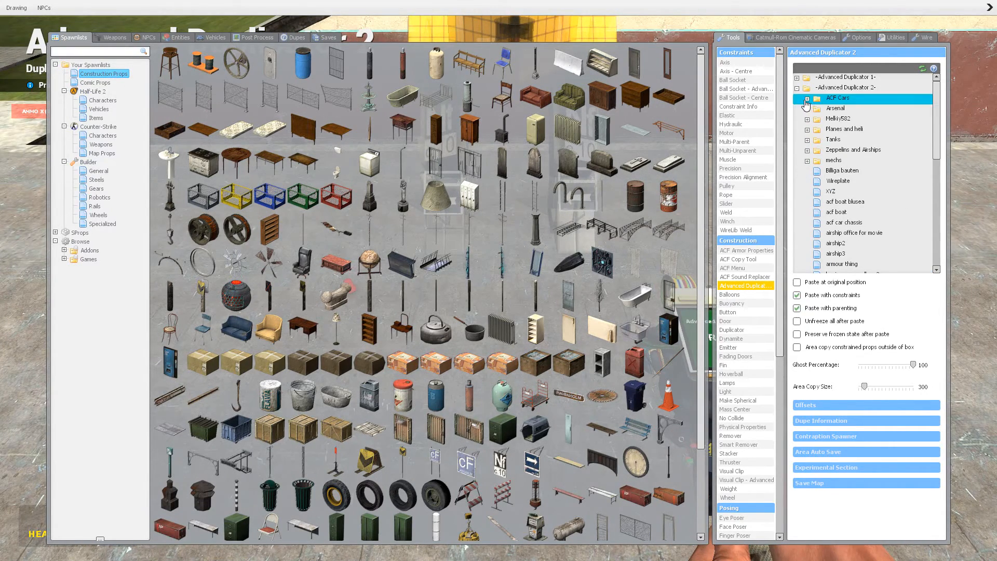
{"action": "left_click", "coordinate": [808, 99]}
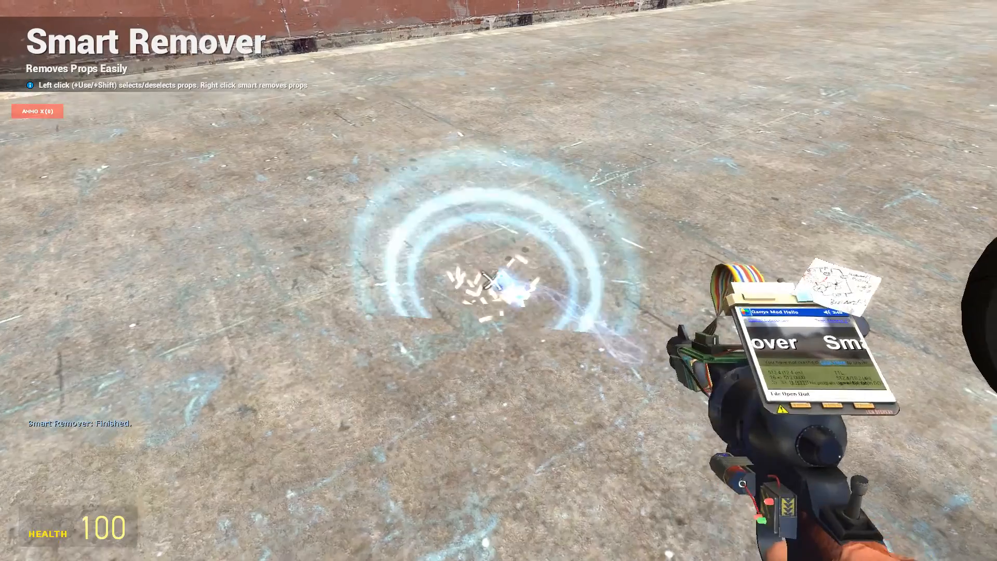
- Paste the camouflage motorbike dupe beside the yellow wire part and equip the Wiring Tool
{"action": "key", "text": "q"}
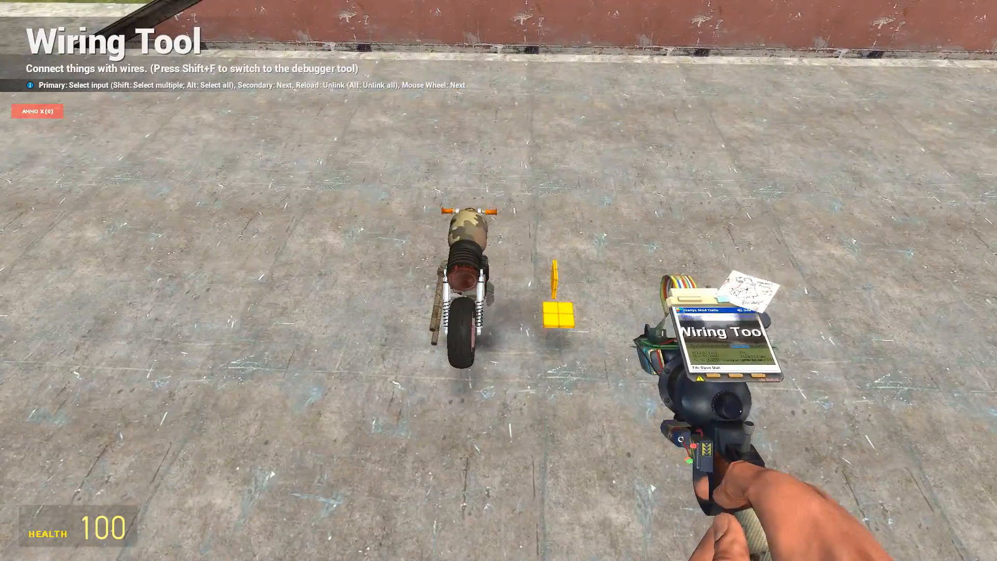
- Wire the indicator's input A to the motorbike's engine part
{"action": "key", "text": "q"}
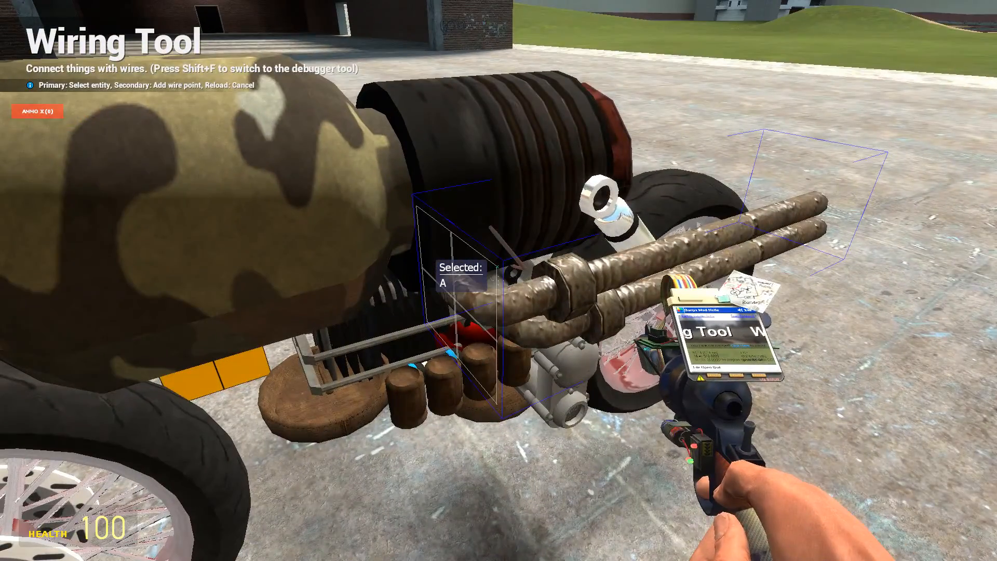
{"action": "left_click", "coordinate": [464, 274]}
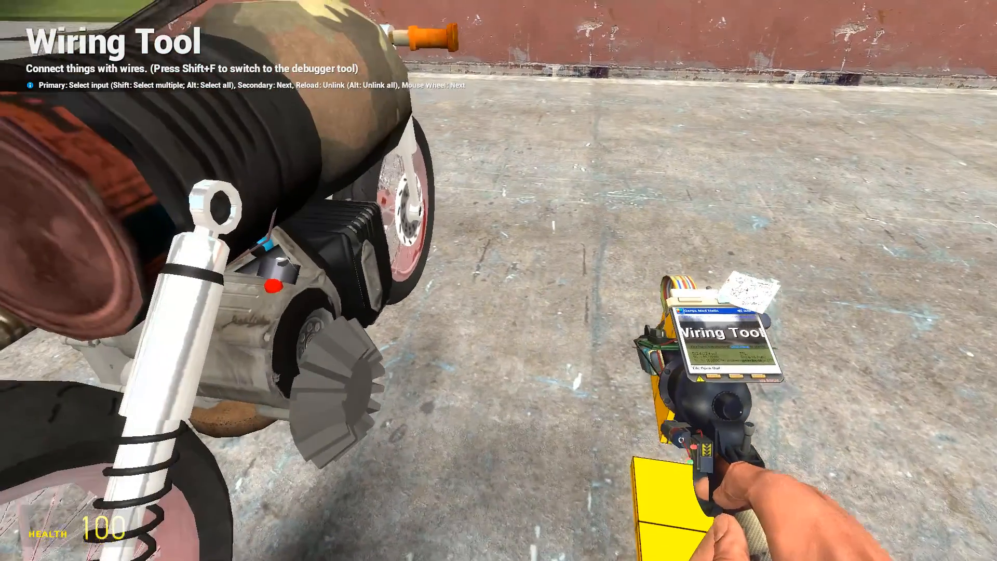
{"action": "mouse_move", "coordinate": [498, 281]}
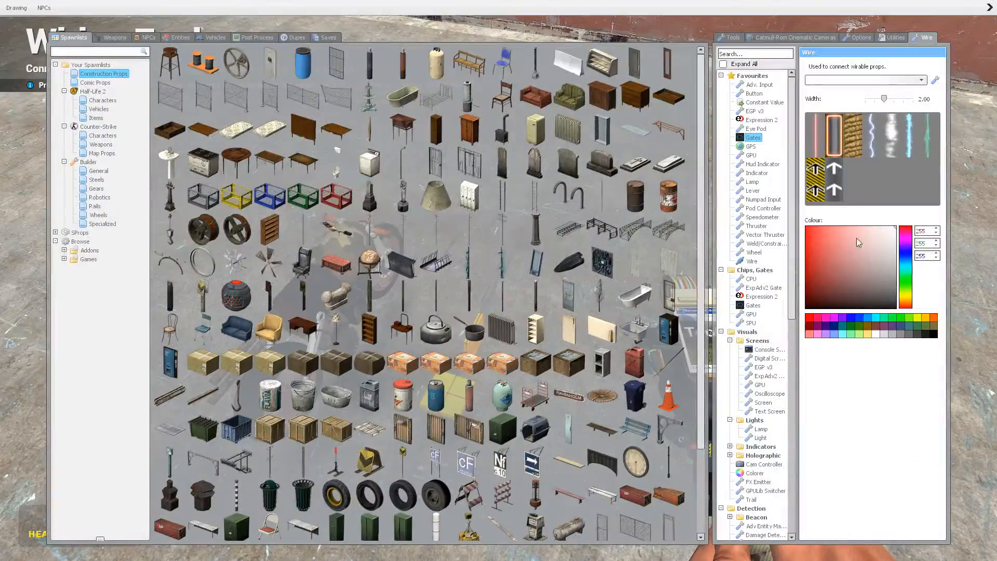
- In the ACF Menu, choose Armour Piercing ammo for the 12.7mmMG machinegun
{"action": "left_click", "coordinate": [733, 37]}
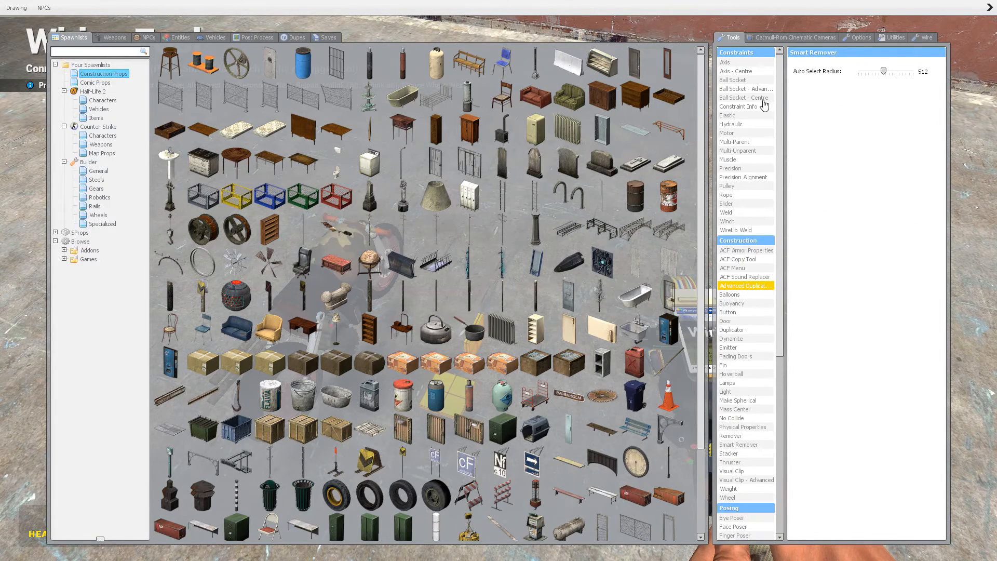
{"action": "left_click", "coordinate": [733, 268]}
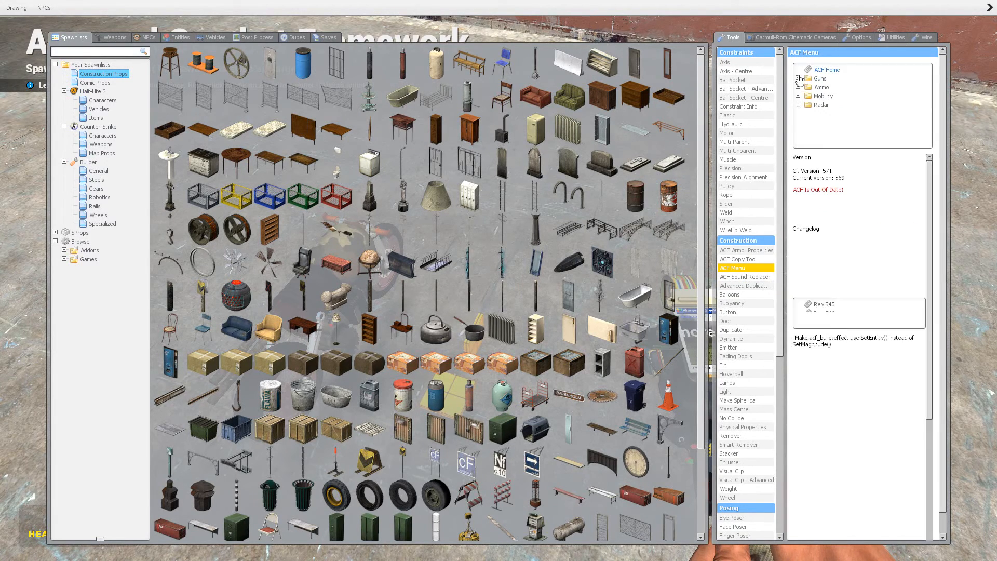
{"action": "left_click", "coordinate": [808, 79]}
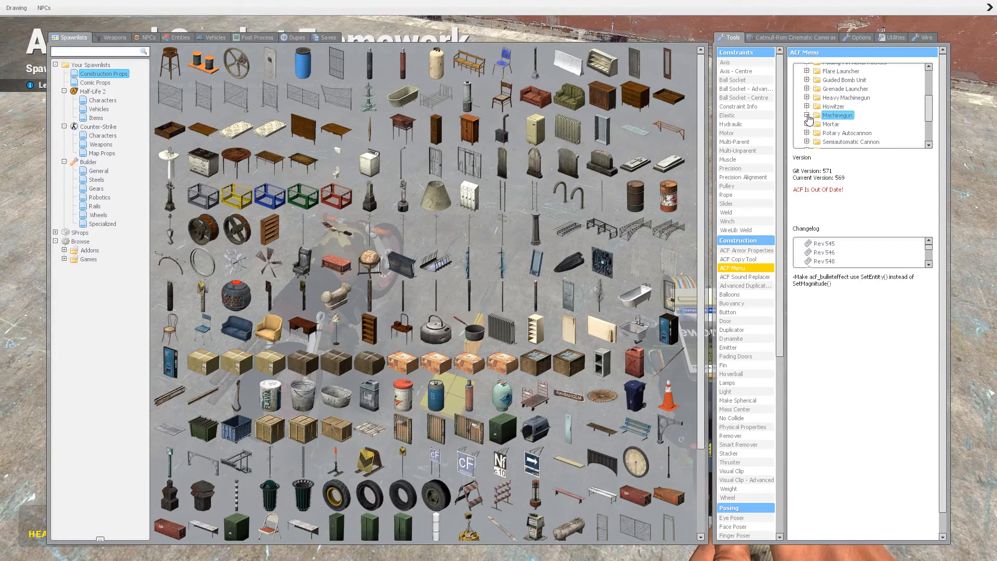
{"action": "left_click", "coordinate": [855, 133]}
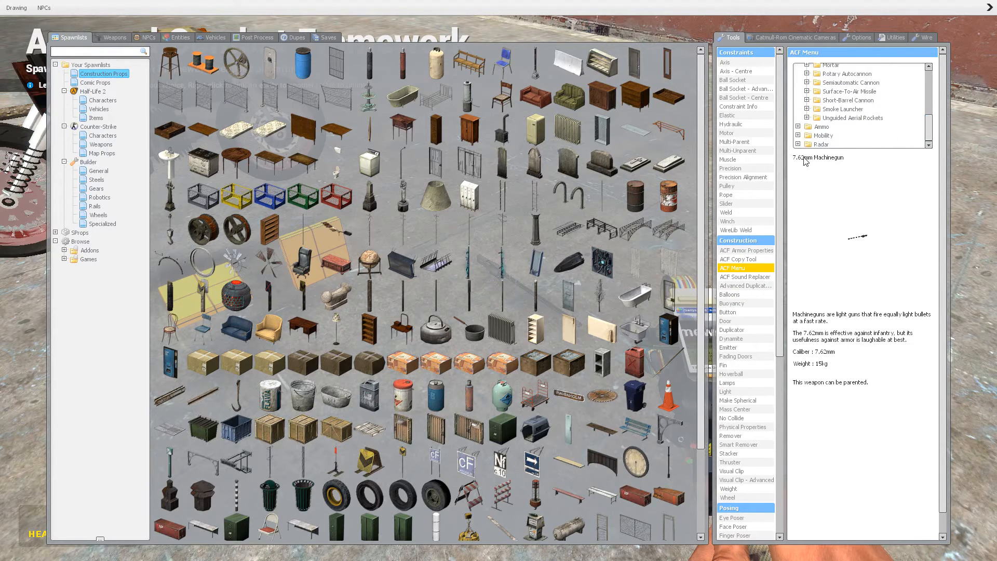
{"action": "left_click", "coordinate": [806, 102]}
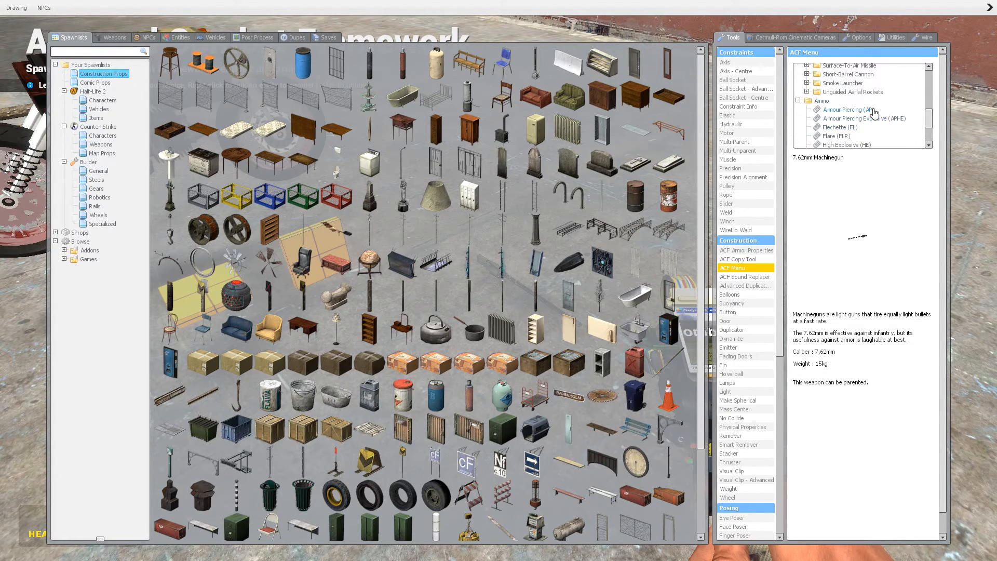
{"action": "left_click", "coordinate": [841, 109]}
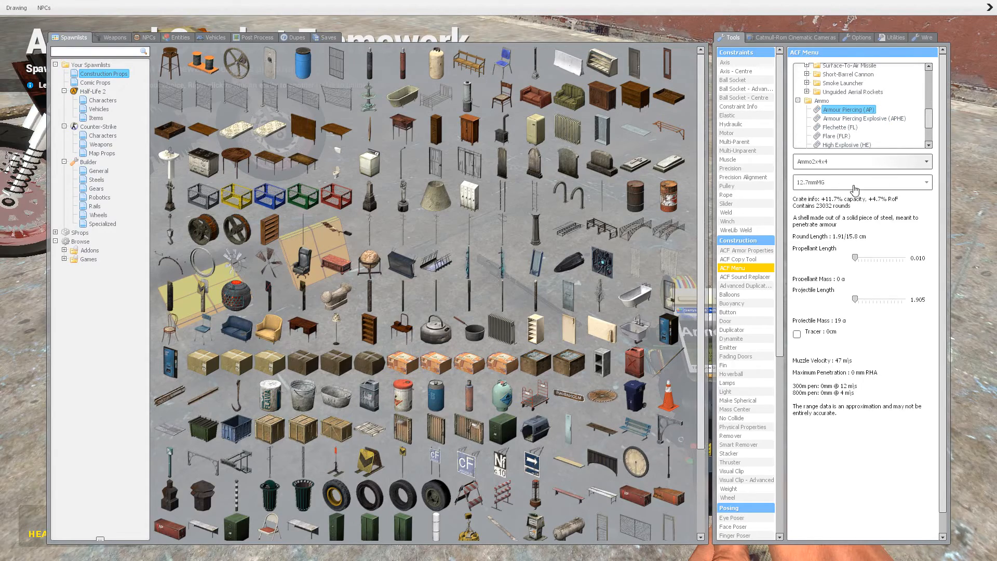
{"action": "left_click", "coordinate": [855, 182]}
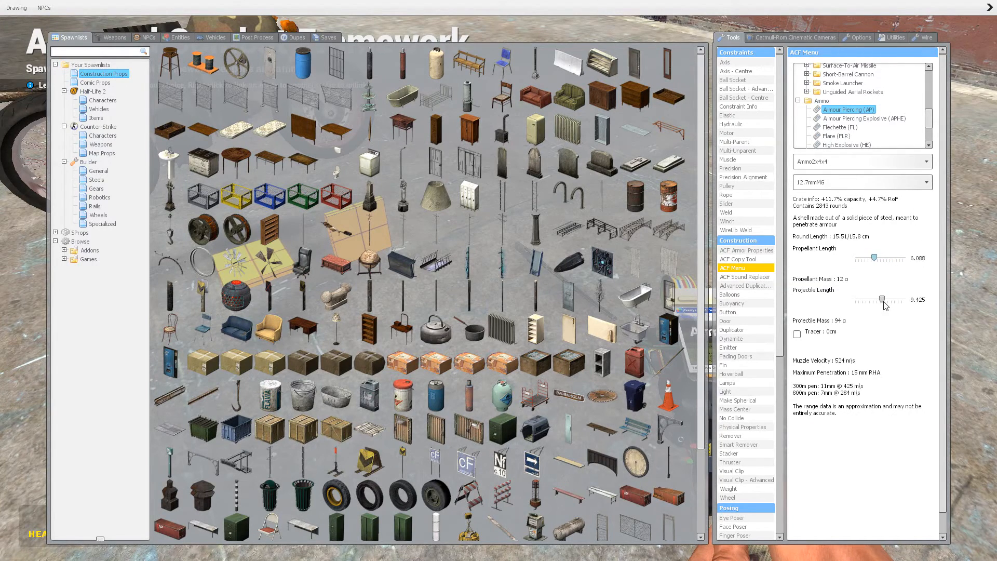
- Tune the round to a 2.5 cm tracer, about 772 m/s and 14 mm penetration
{"action": "left_click_drag", "start_coordinate": [882, 258], "coordinate": [873, 258]}
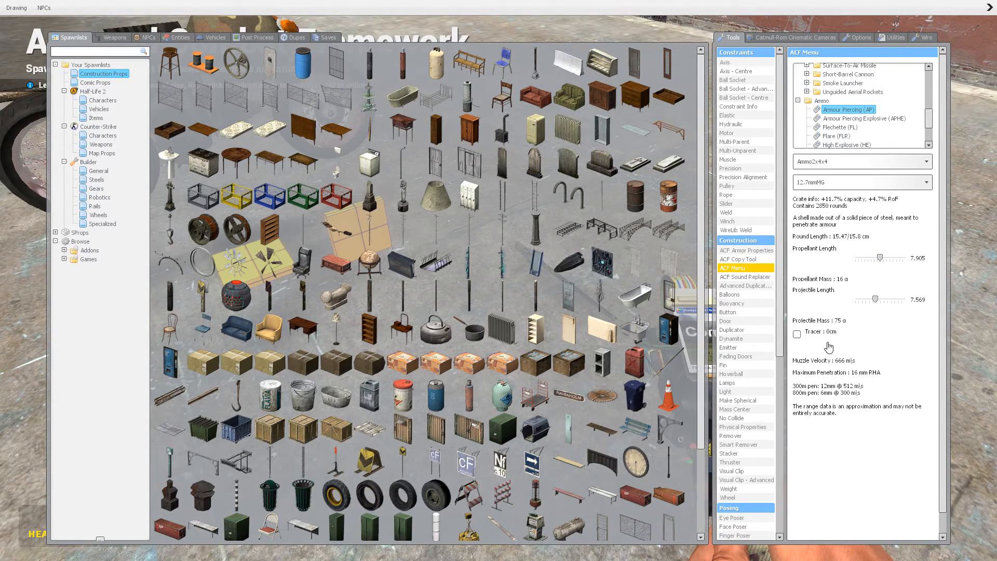
{"action": "left_click_drag", "start_coordinate": [890, 299], "coordinate": [855, 300]}
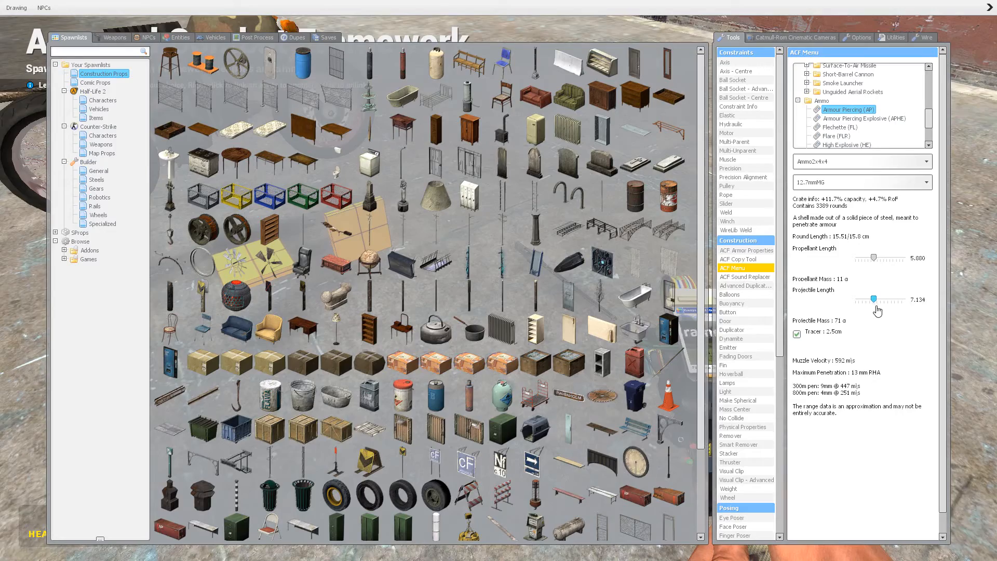
{"action": "left_click_drag", "start_coordinate": [872, 258], "coordinate": [881, 258]}
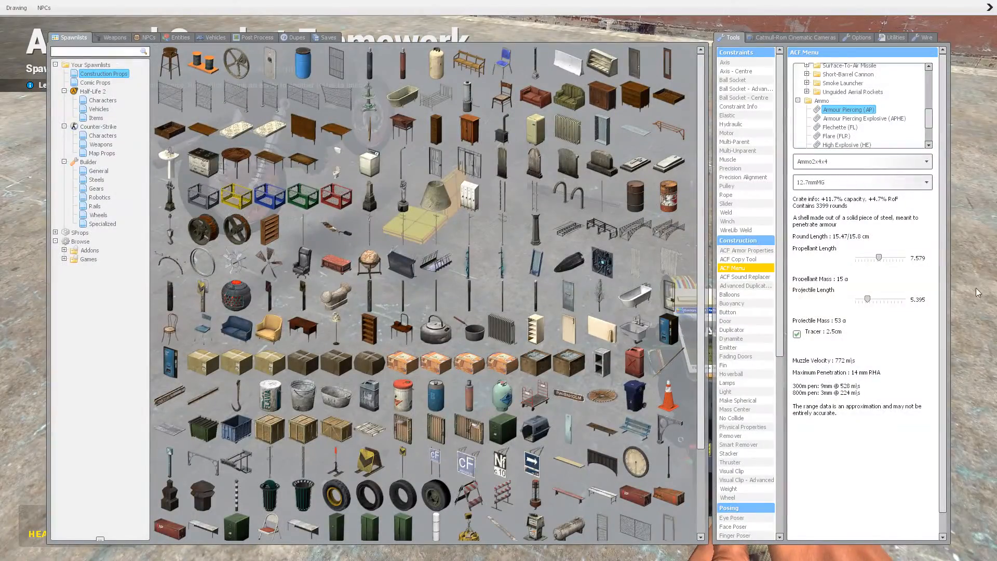
{"action": "left_click", "coordinate": [860, 161]}
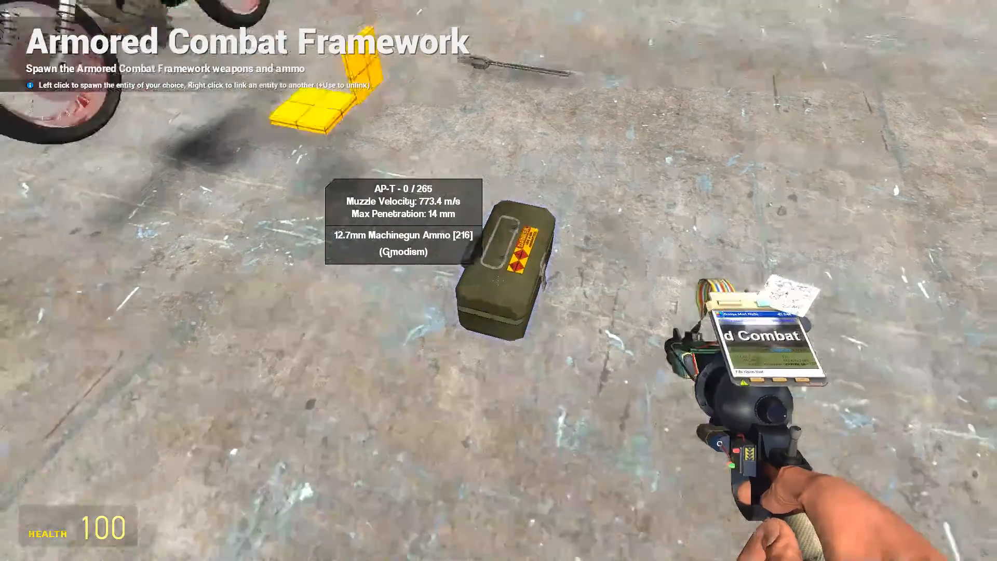
- Respawn the AP-T ammo crate at Ammo1x1x2 size, holding 183 rounds, near the bike
{"action": "key", "text": "q"}
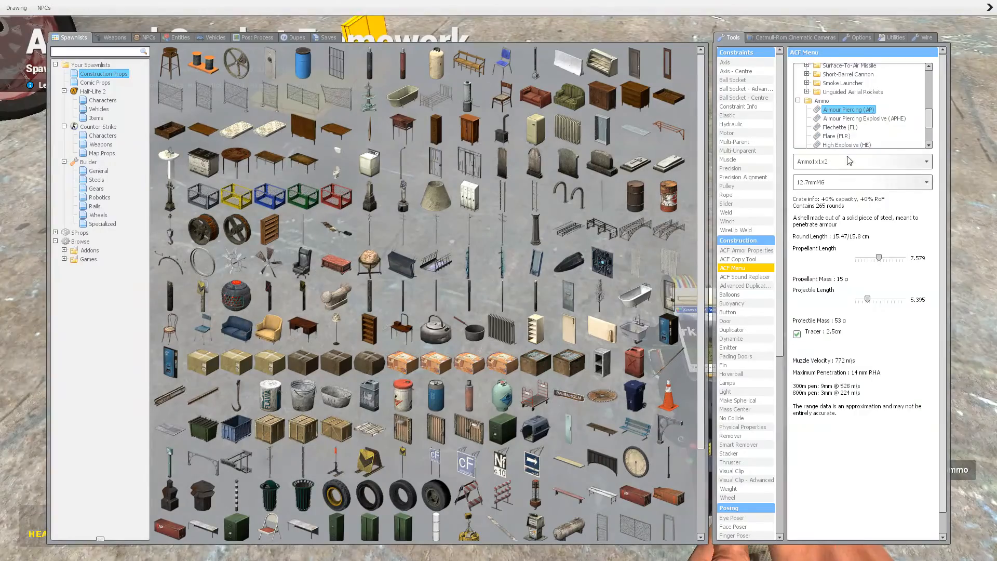
{"action": "left_click", "coordinate": [859, 161]}
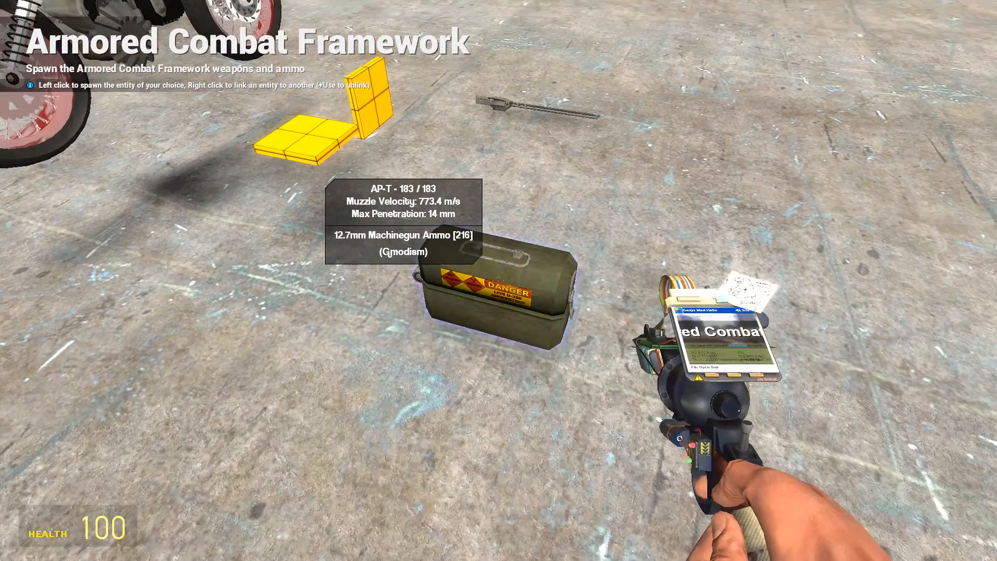
{"action": "key", "text": "q"}
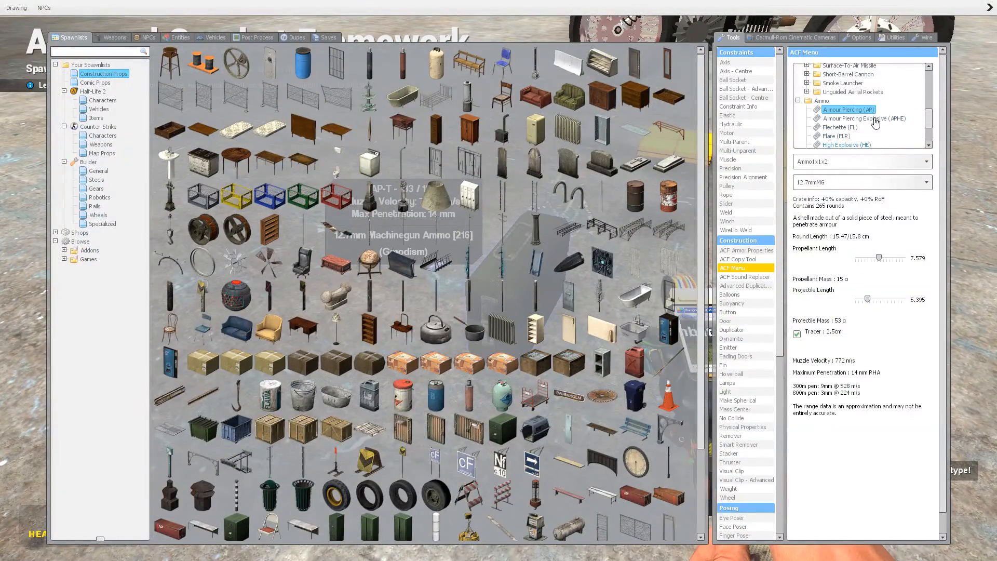
{"action": "left_click", "coordinate": [862, 182]}
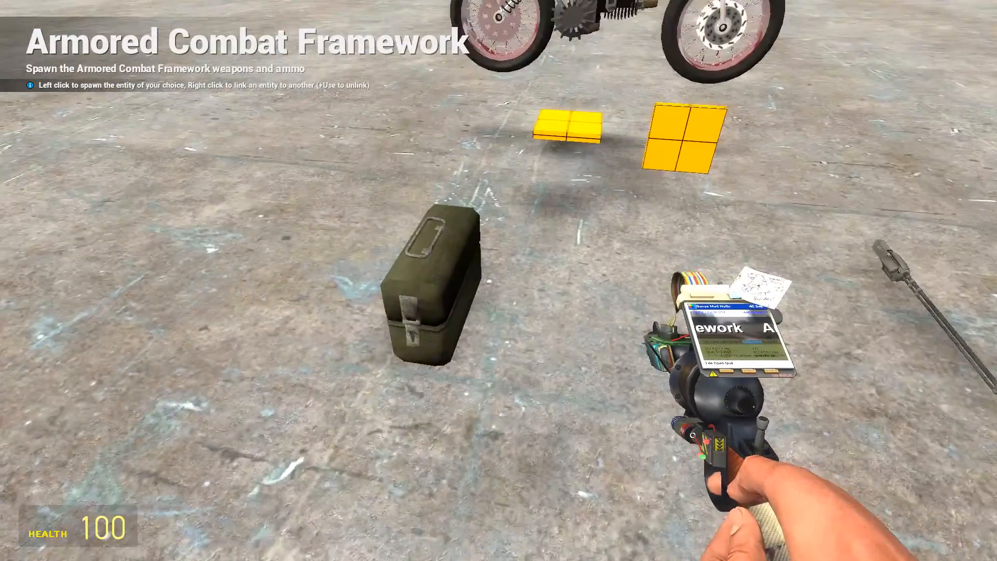
{"action": "left_click", "coordinate": [433, 286]}
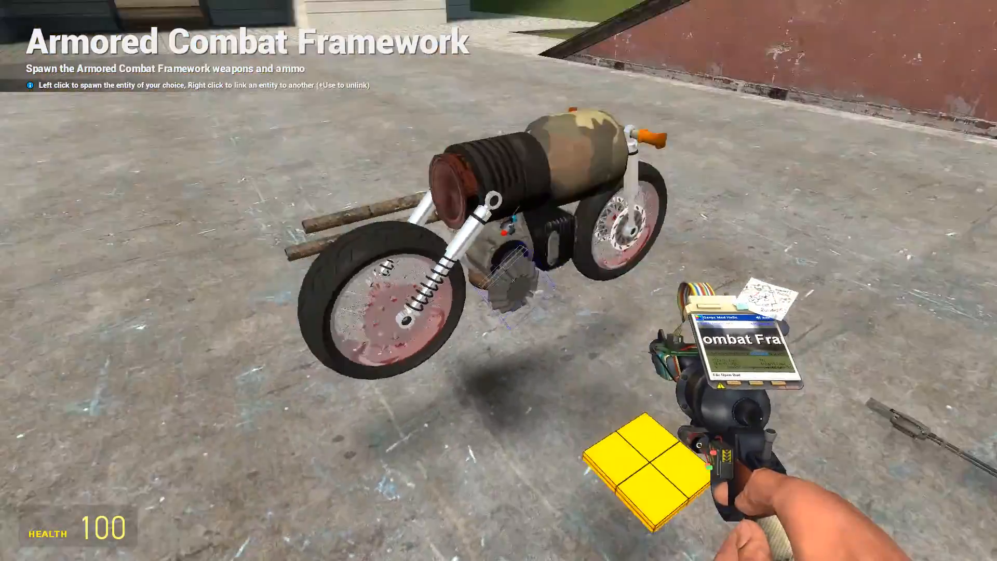
{"action": "key", "text": "q"}
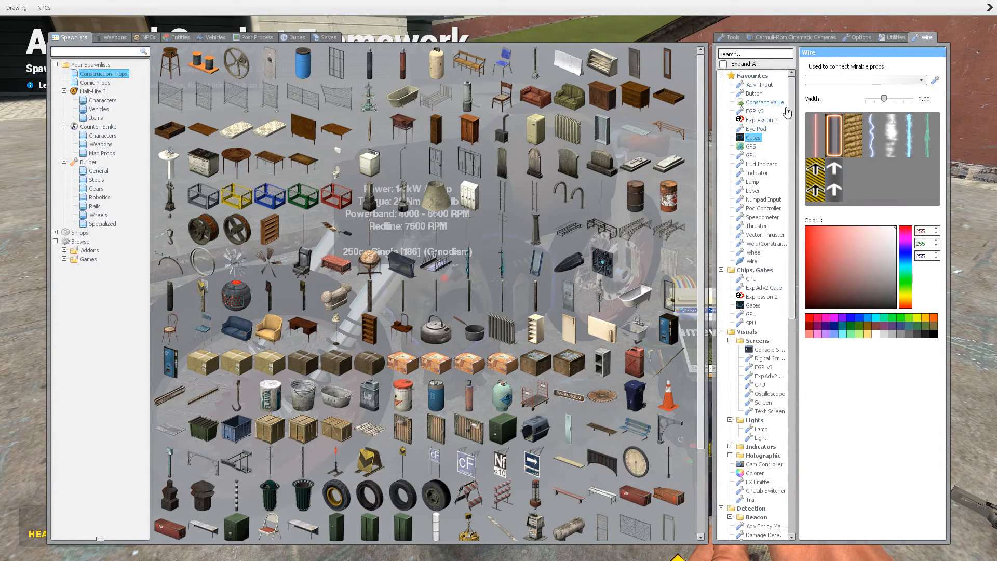
- Set the Hud Indicator to show in HUD as an AMMO X percent bar with raised B Value
{"action": "left_click", "coordinate": [763, 164]}
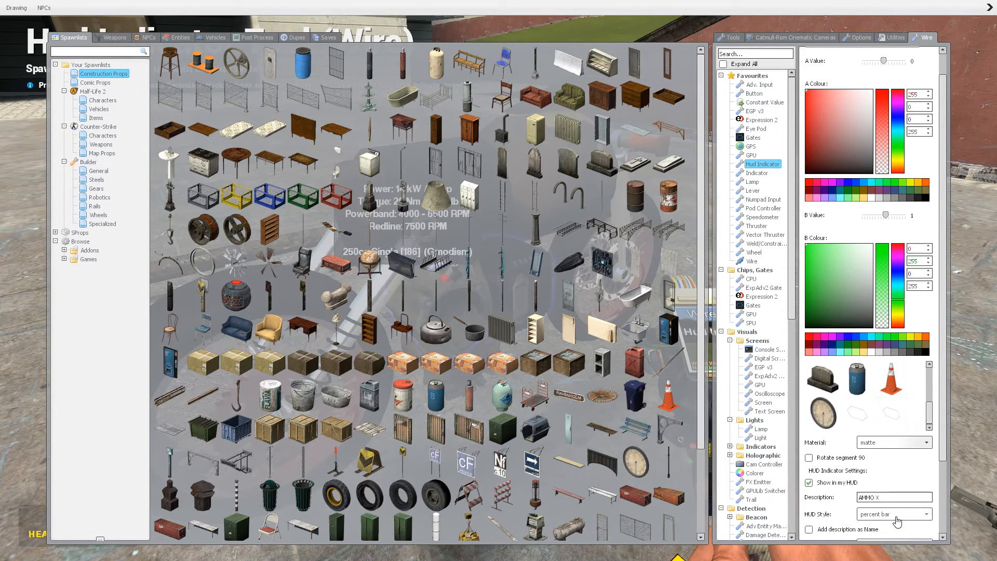
{"action": "left_click", "coordinate": [892, 454]}
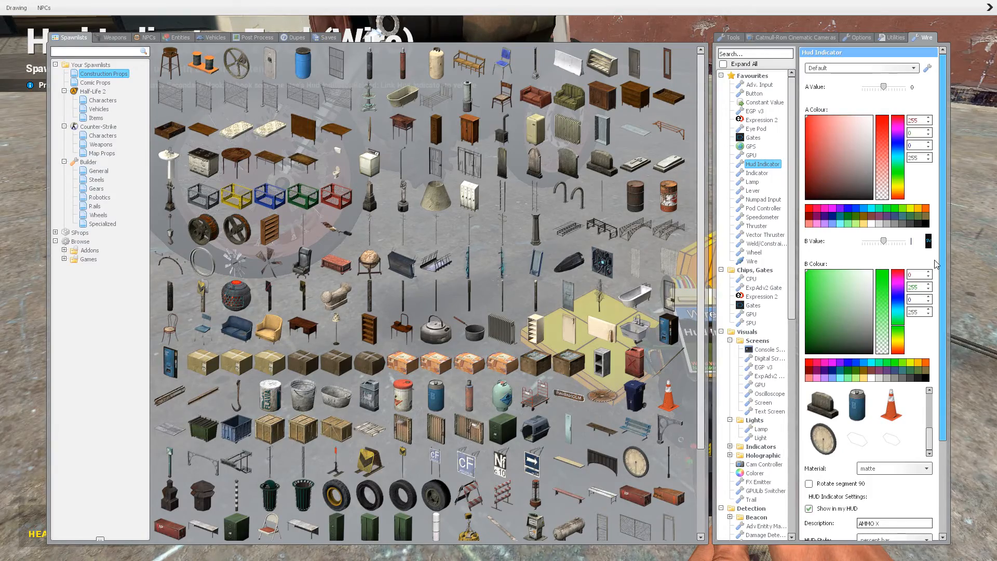
{"action": "left_click_drag", "start_coordinate": [882, 240], "coordinate": [926, 240]}
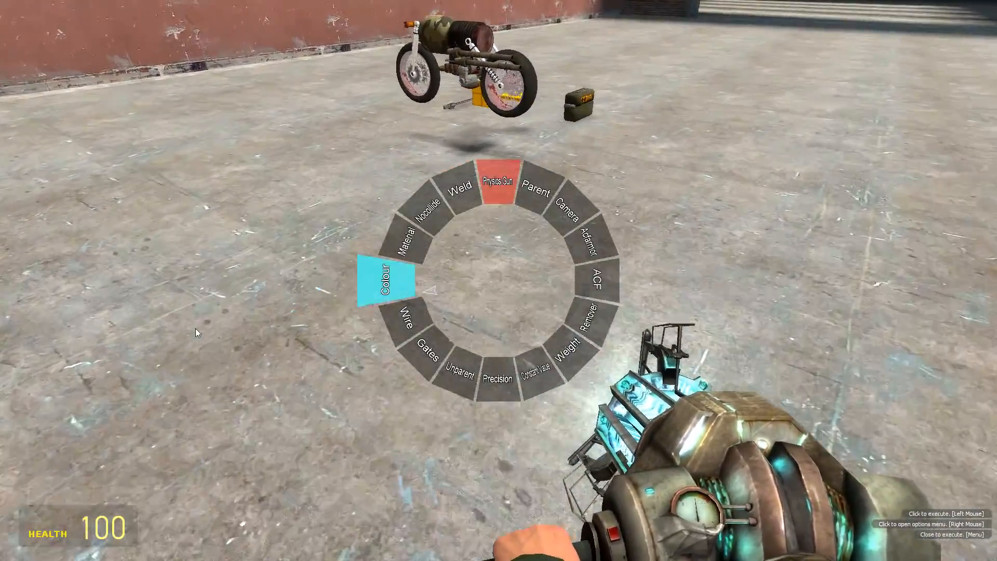
- Place the AMMO X indicator and wire its input to the ammo crate, reading 0.0% top-left
{"action": "left_click", "coordinate": [402, 315]}
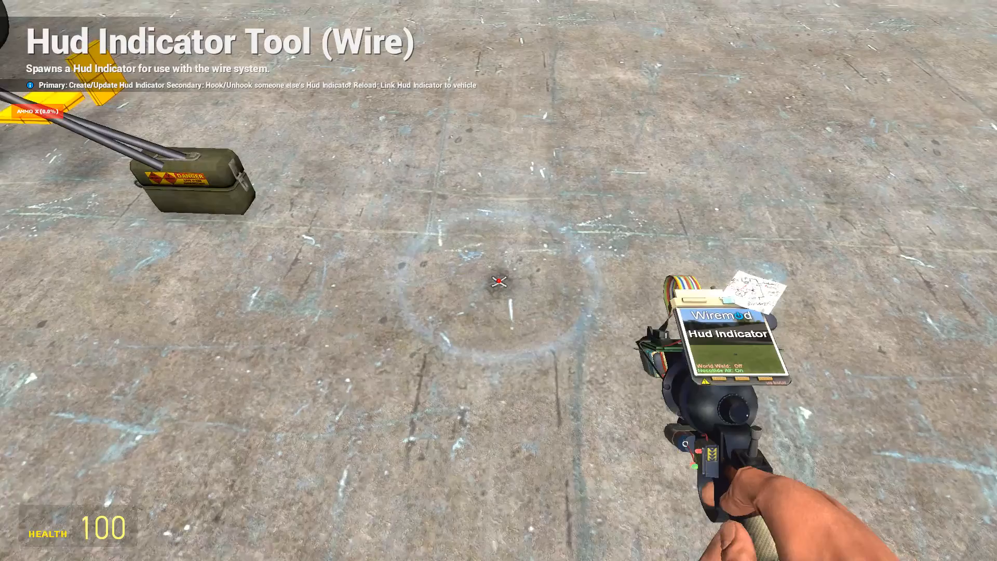
- Choose the DakTek AC-2 Ammo crate with Model 1 as the spawner selection
{"action": "key", "text": "q"}
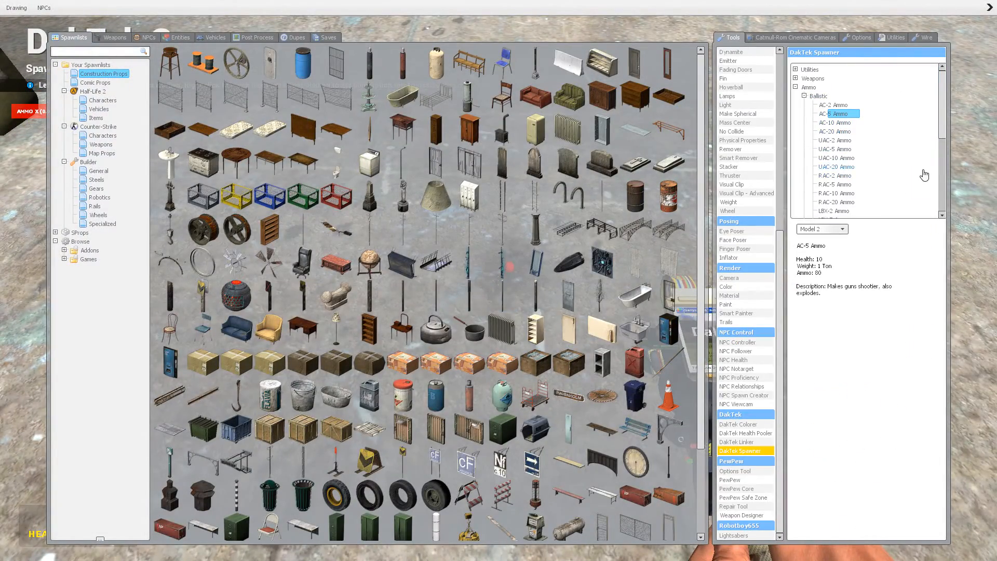
{"action": "left_click", "coordinate": [835, 185]}
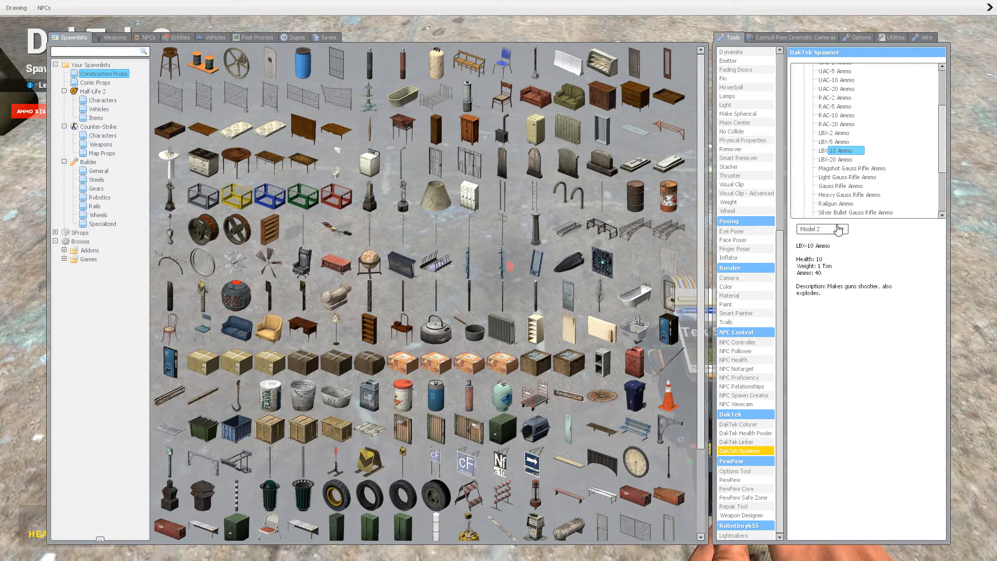
{"action": "left_click", "coordinate": [820, 229]}
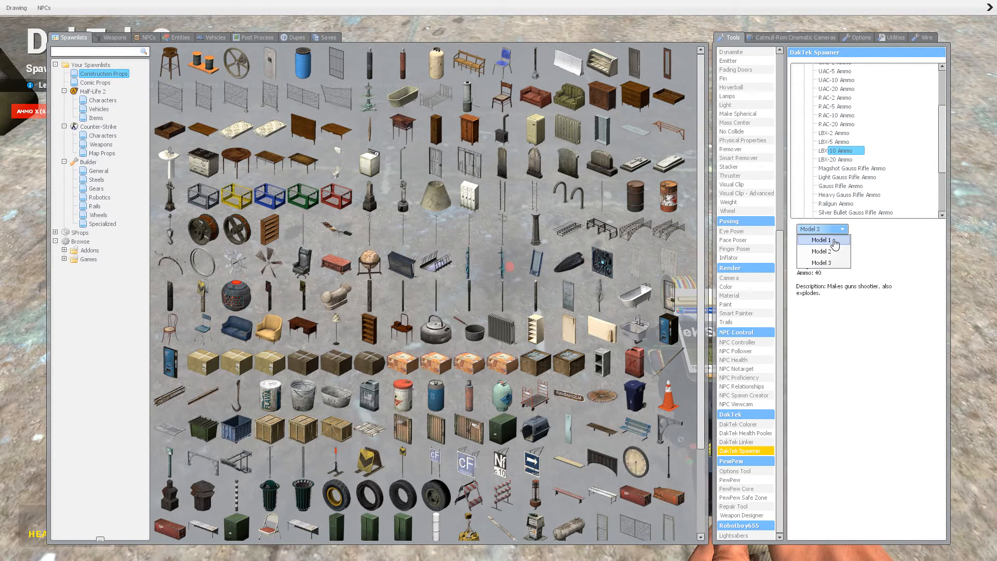
{"action": "left_click", "coordinate": [821, 240]}
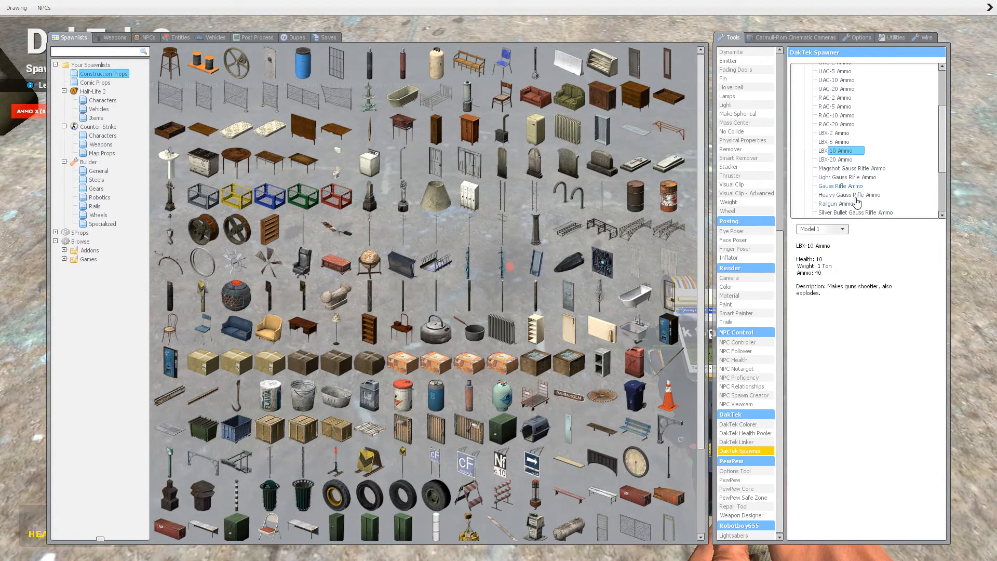
{"action": "scroll", "scroll_direction": "down", "scroll_amount": 3}
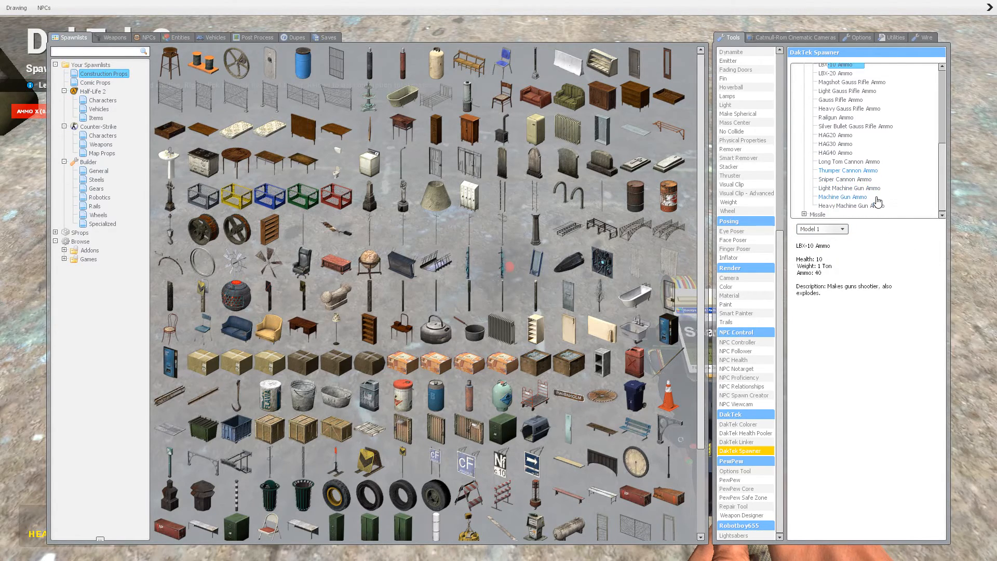
{"action": "left_click", "coordinate": [846, 178]}
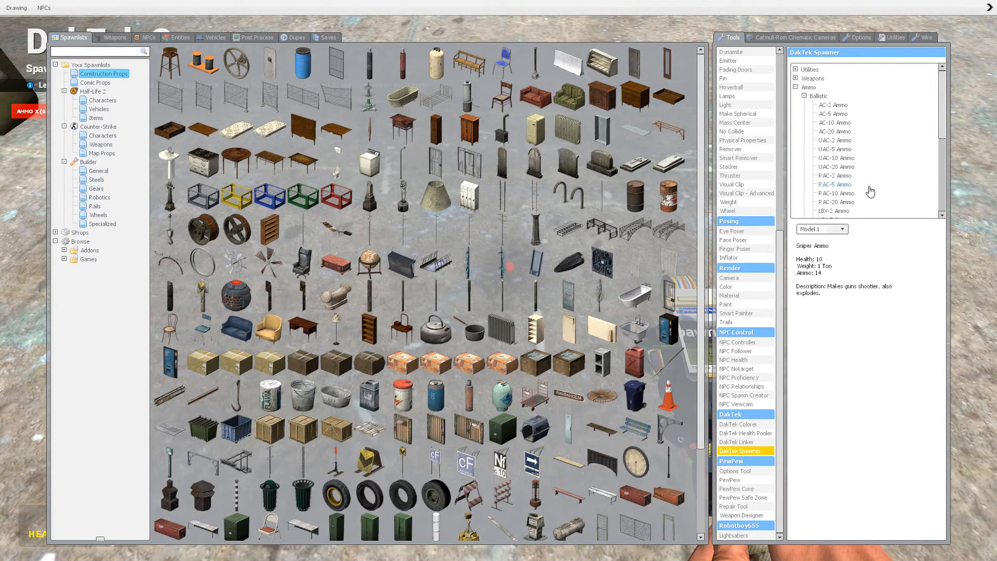
{"action": "left_click", "coordinate": [831, 105]}
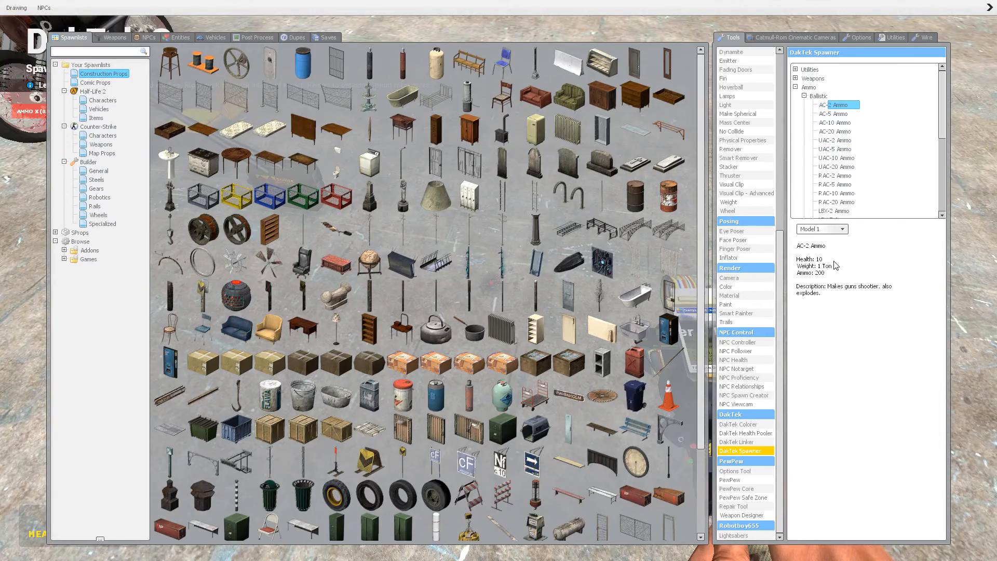
{"action": "key", "text": "q"}
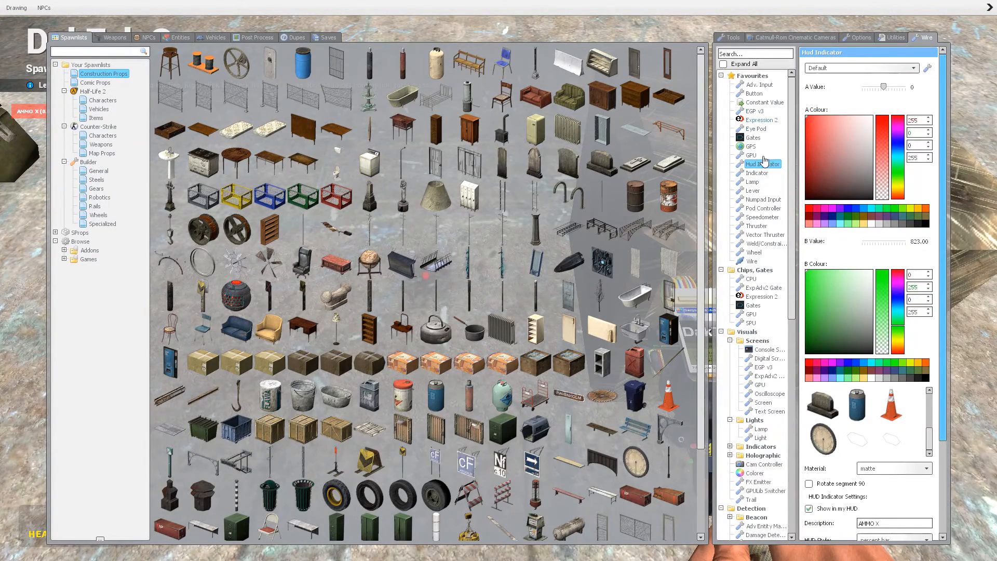
- Switch to the Hud Indicator tool and change its description to AMMO DAKTEK
{"action": "left_click", "coordinate": [762, 164]}
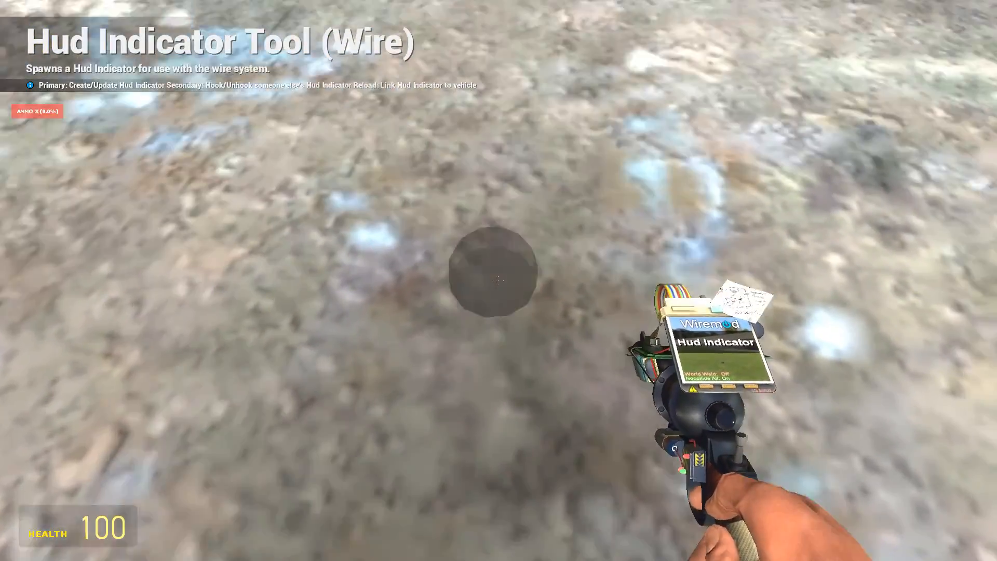
{"action": "key", "text": "q"}
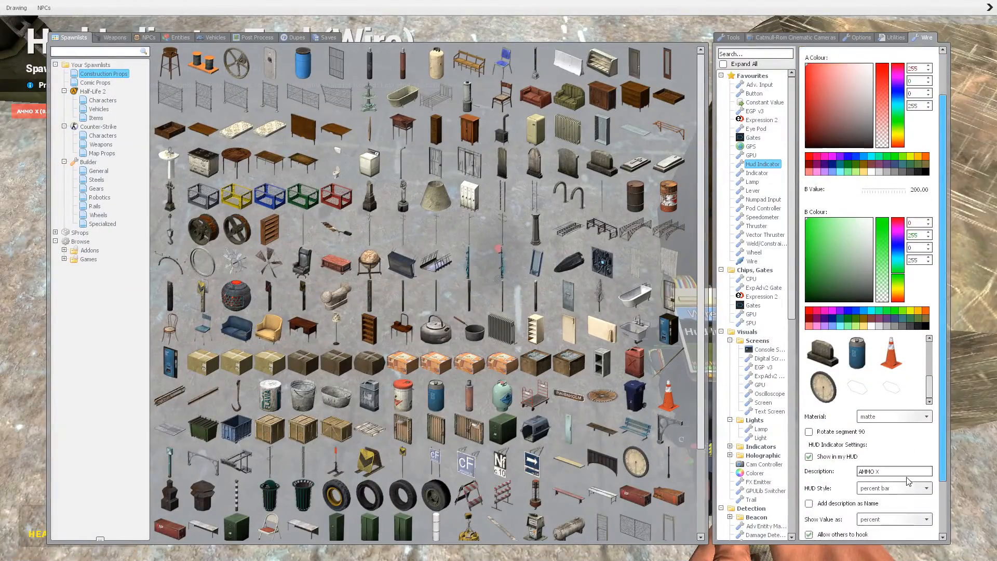
{"action": "left_click", "coordinate": [890, 471]}
{"action": "type", "text": "DAITEN"}
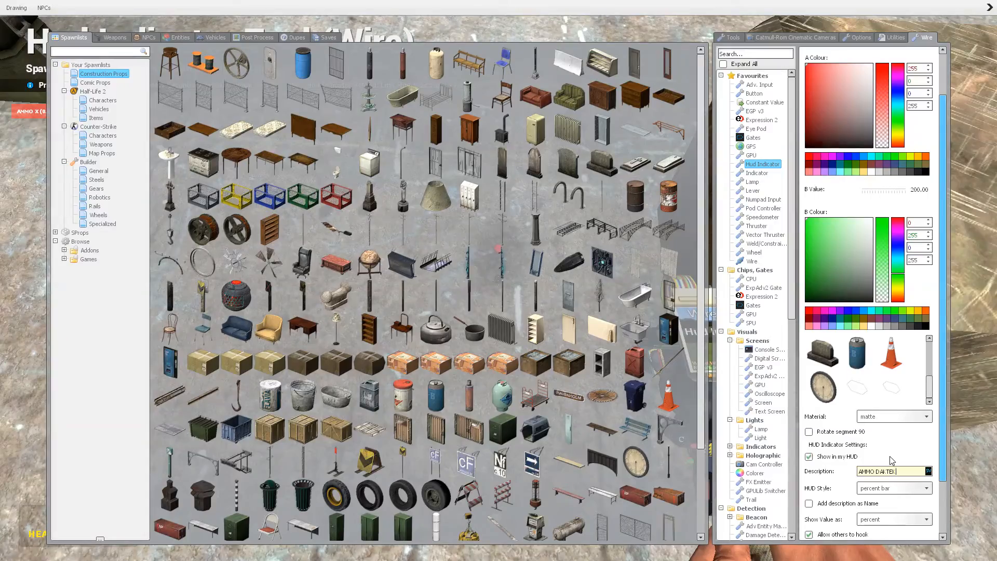
{"action": "key", "text": "q"}
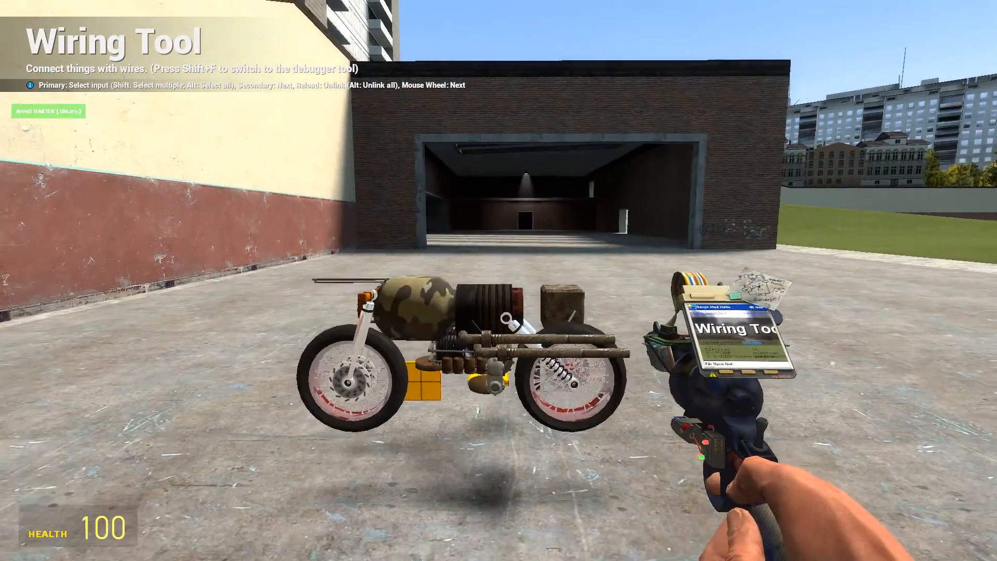
- Change the AMMO DAKTEK Hud Indicator style from percent bar to semi-circle
{"action": "key", "text": "q"}
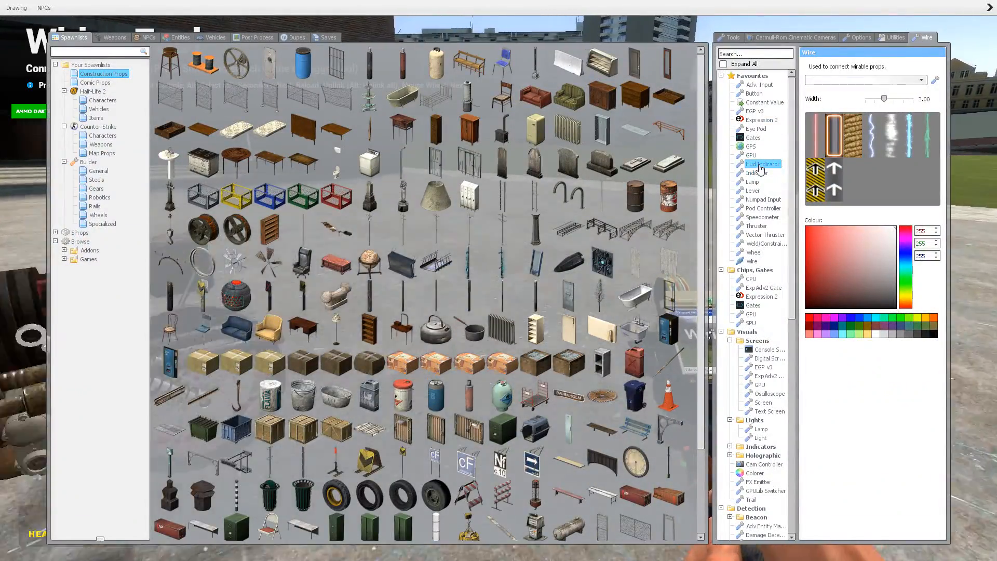
{"action": "left_click", "coordinate": [762, 164]}
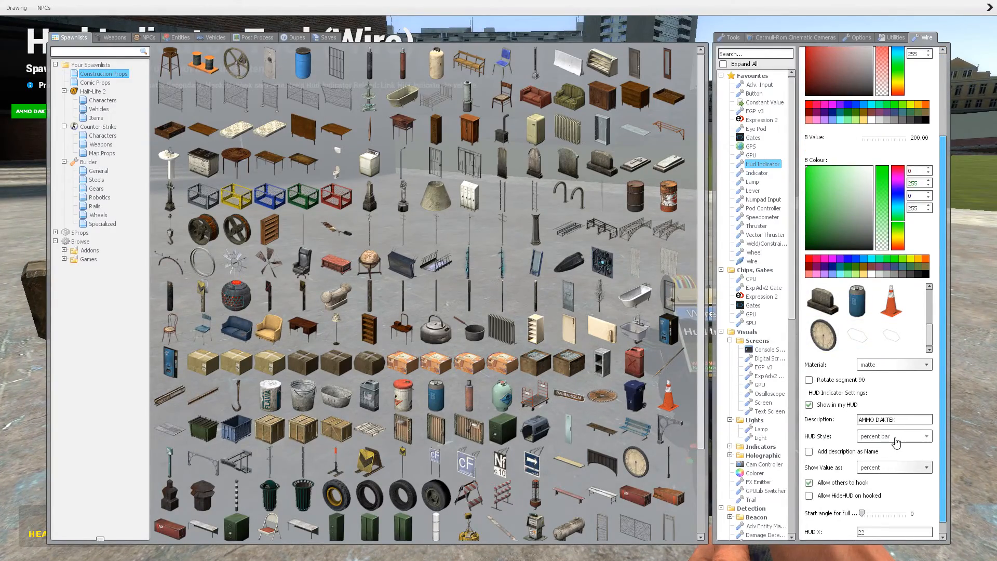
{"action": "left_click", "coordinate": [892, 436]}
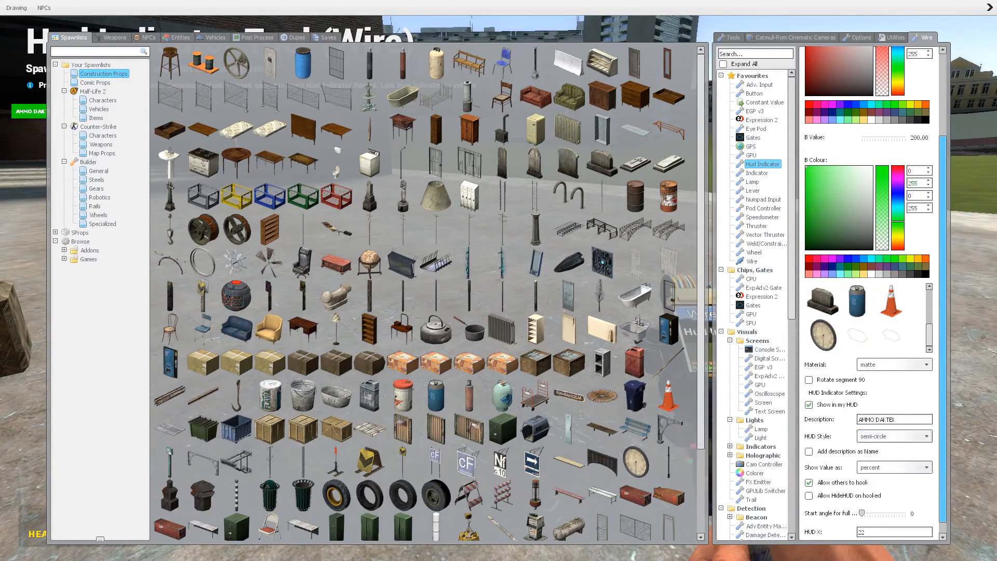